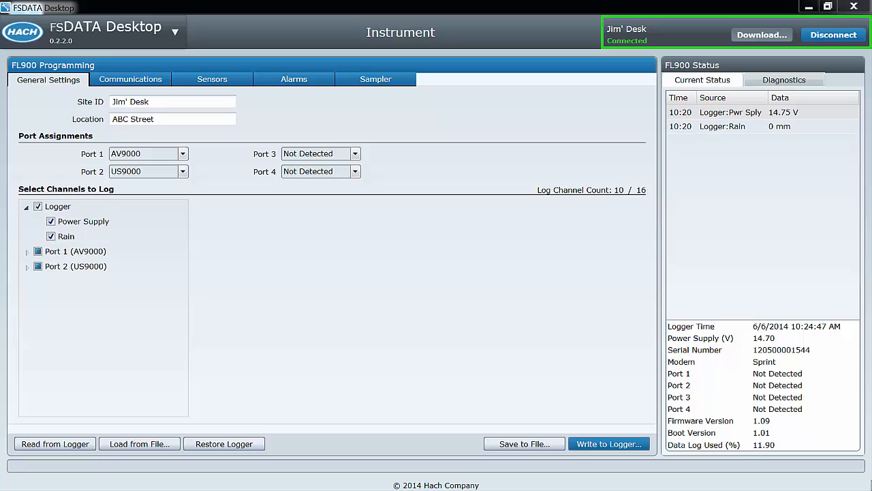
Disconnect, then reconnect to the Hach FL900 logger on port USB: COM3
click(175, 32)
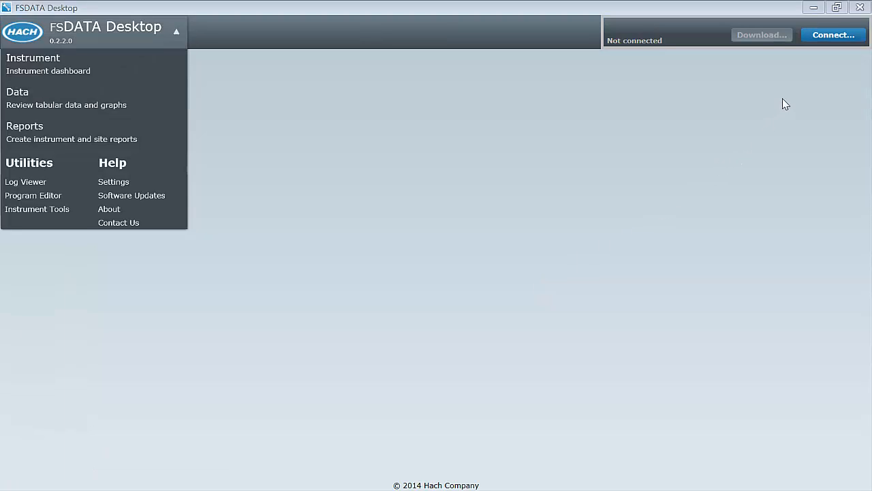
mouse_move(833, 35)
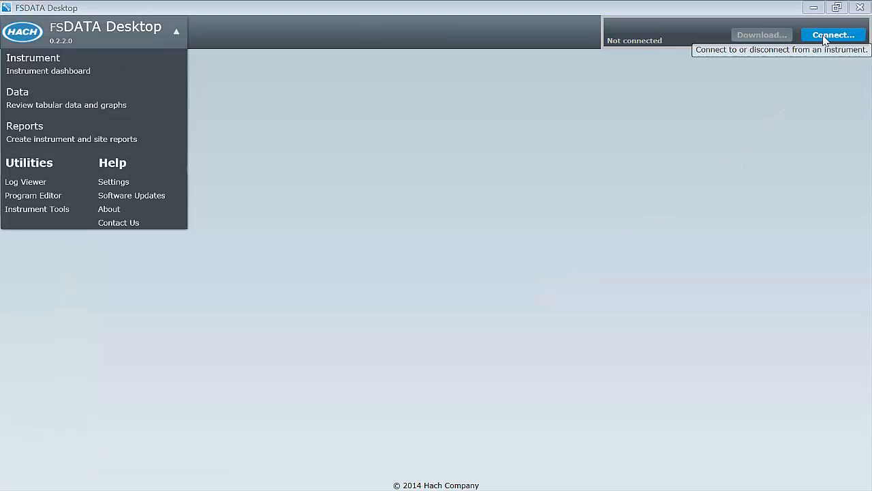
click(833, 35)
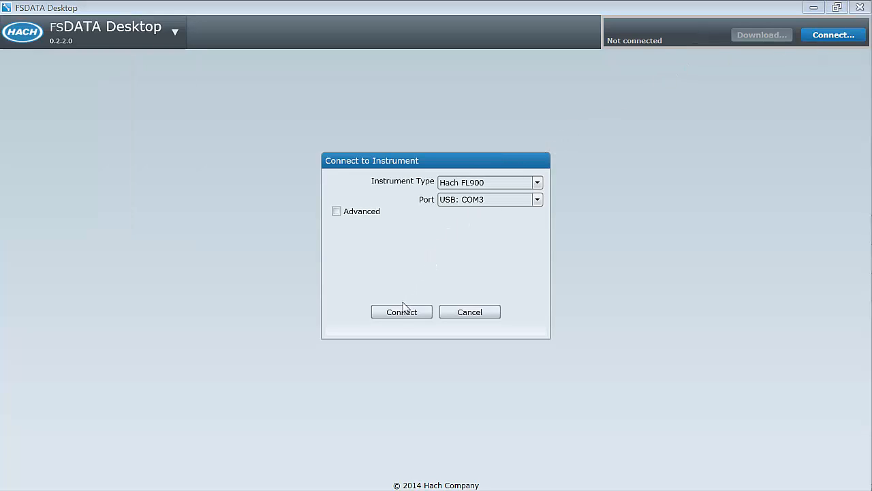
click(402, 312)
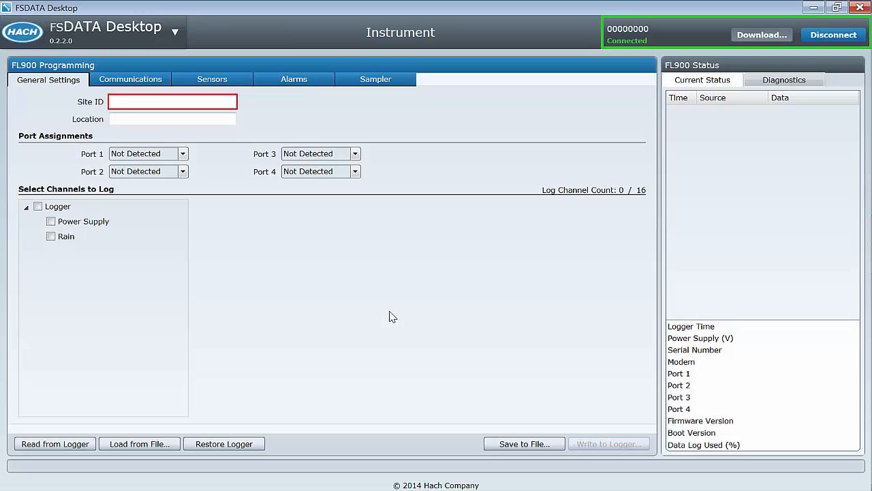
Answer the Sensor Mismatch dialog with 'Create new FL900 program based on detected sensors'
click(55, 444)
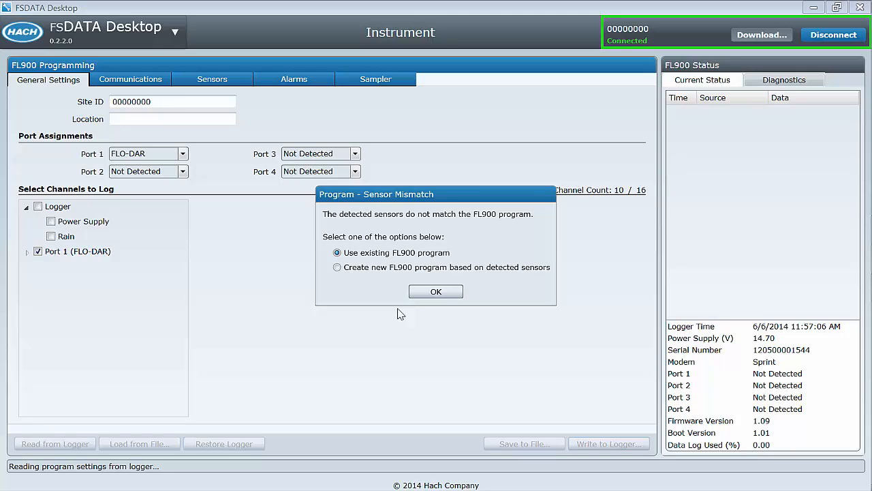
mouse_move(388, 306)
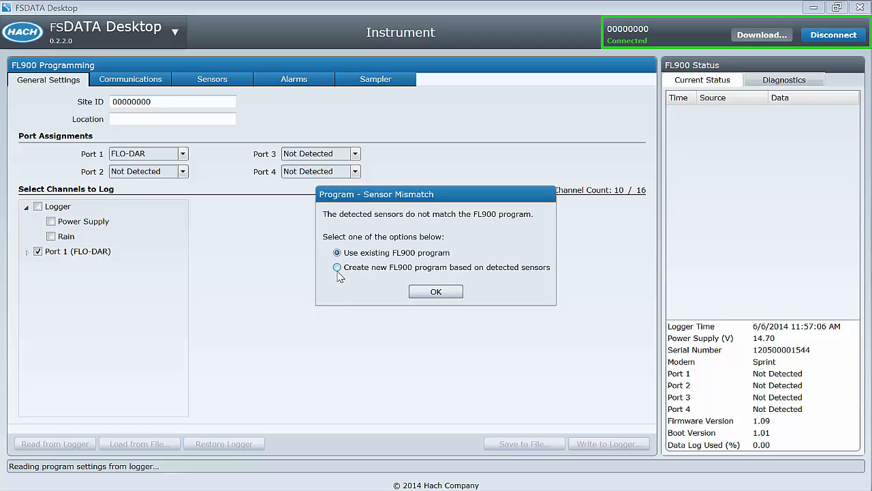
click(336, 267)
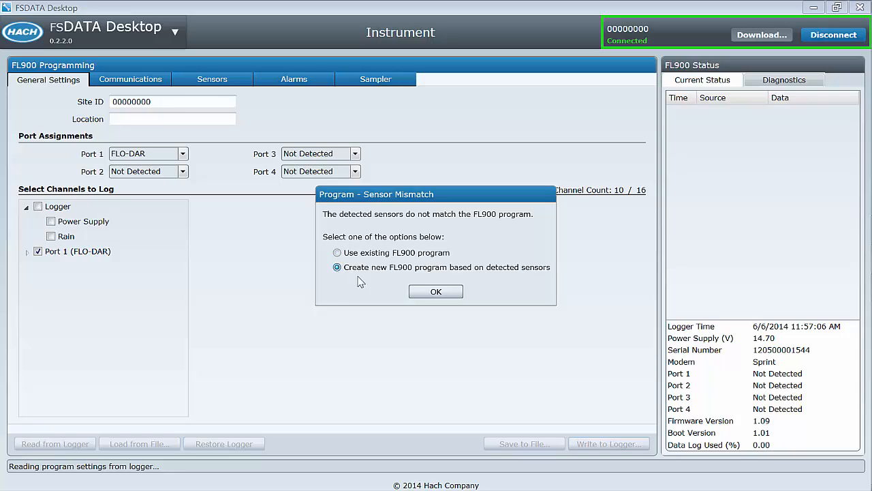
click(435, 291)
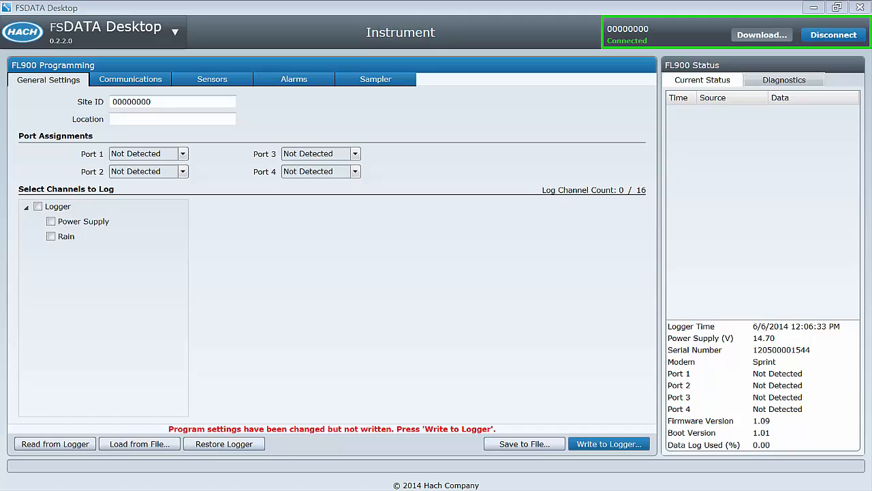
click(761, 34)
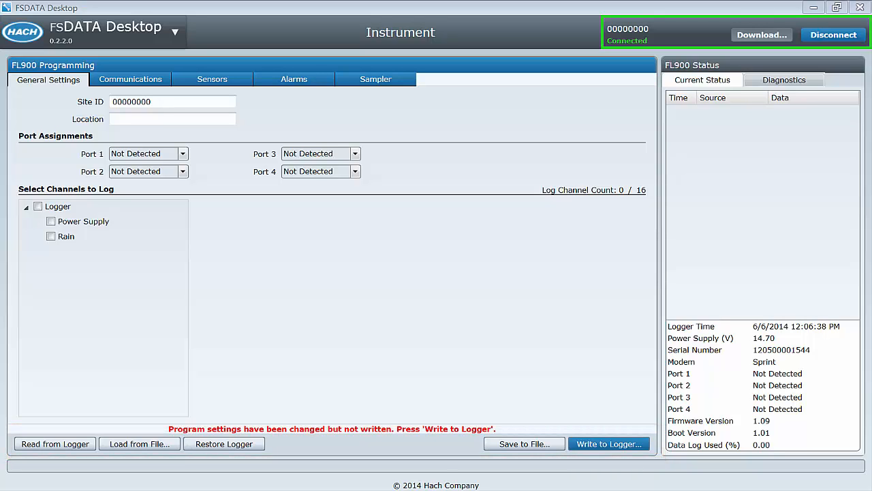
mouse_move(56, 444)
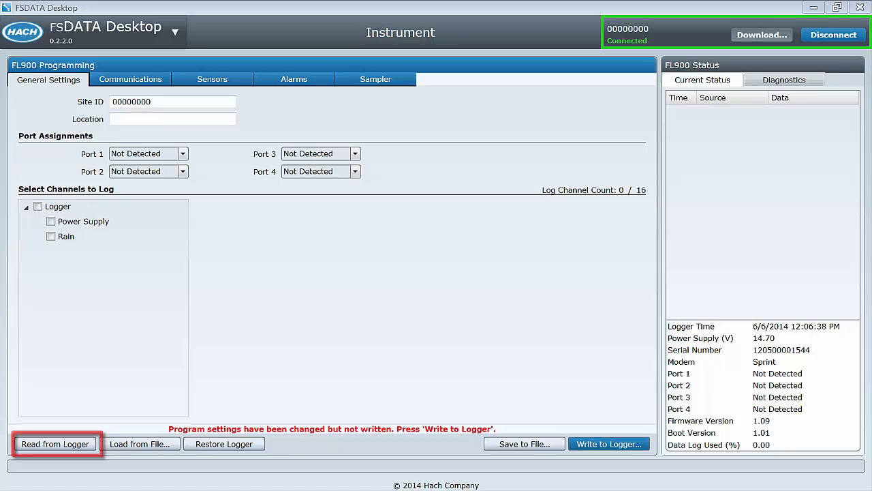
mouse_move(139, 444)
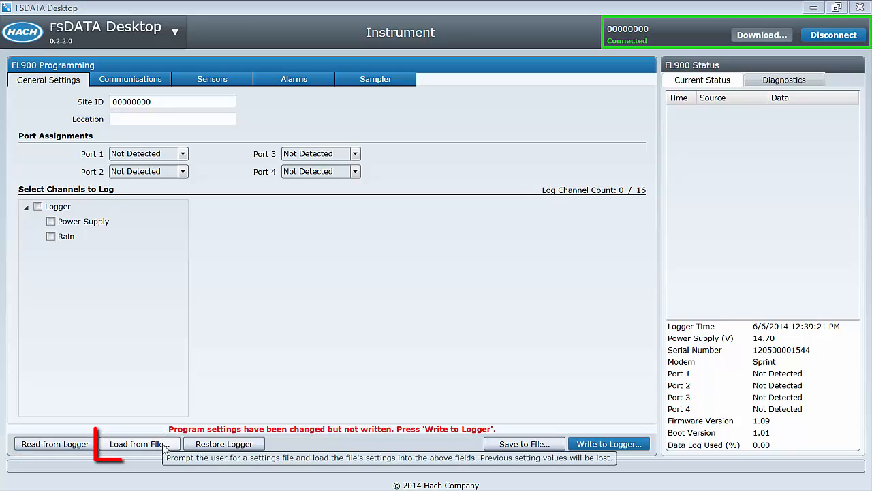
Load the program file 'my favorite site.fl9prg' from the ProgramSettings folder
click(139, 444)
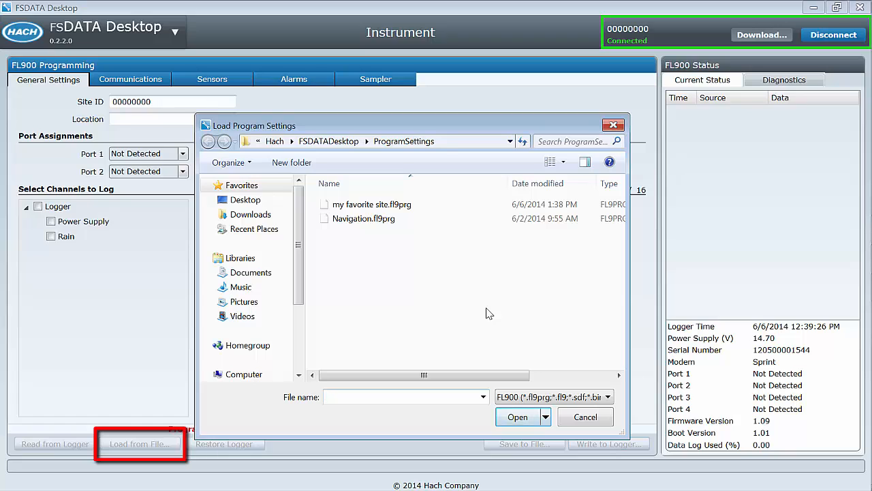
click(363, 218)
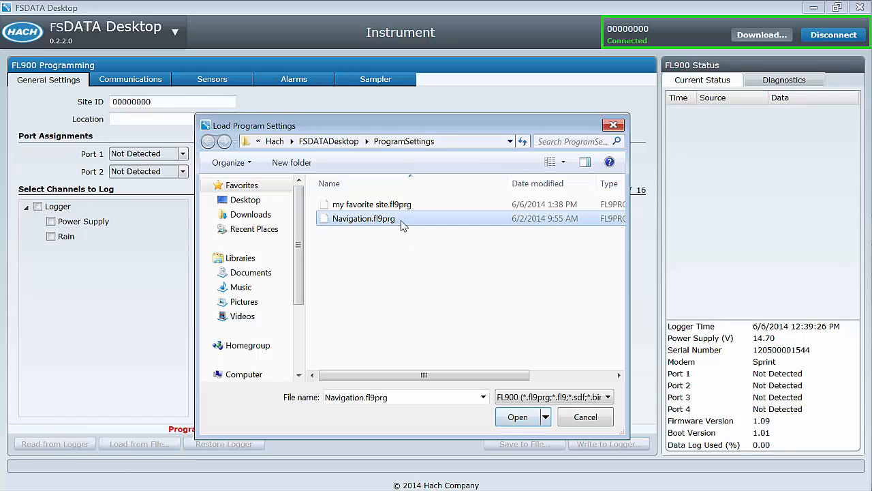
click(372, 203)
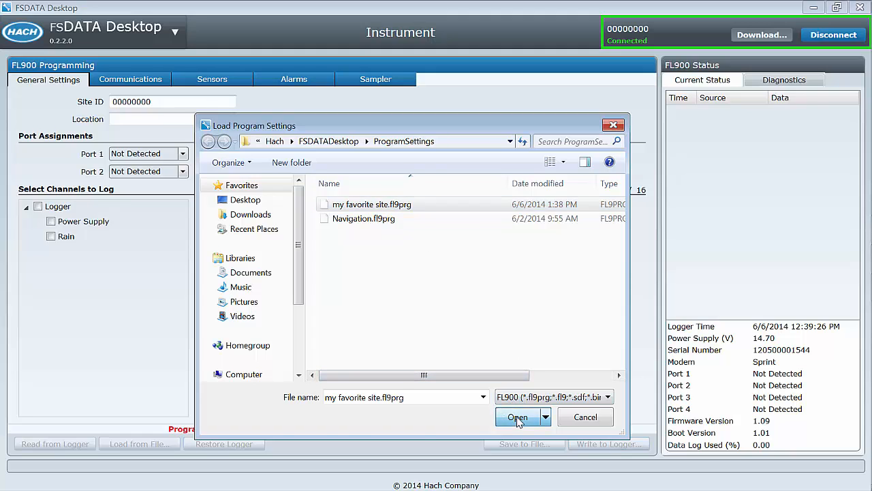
click(518, 417)
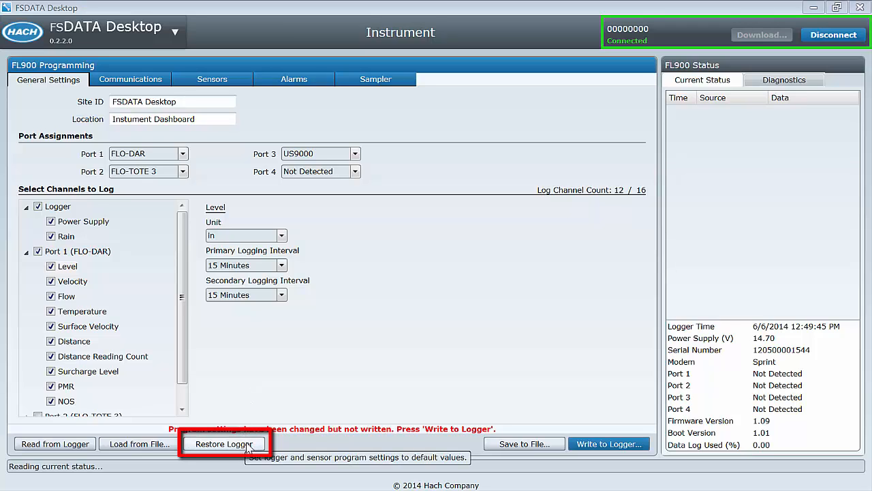
Restore the logger settings to defaults, confirming that current settings are discarded
click(224, 444)
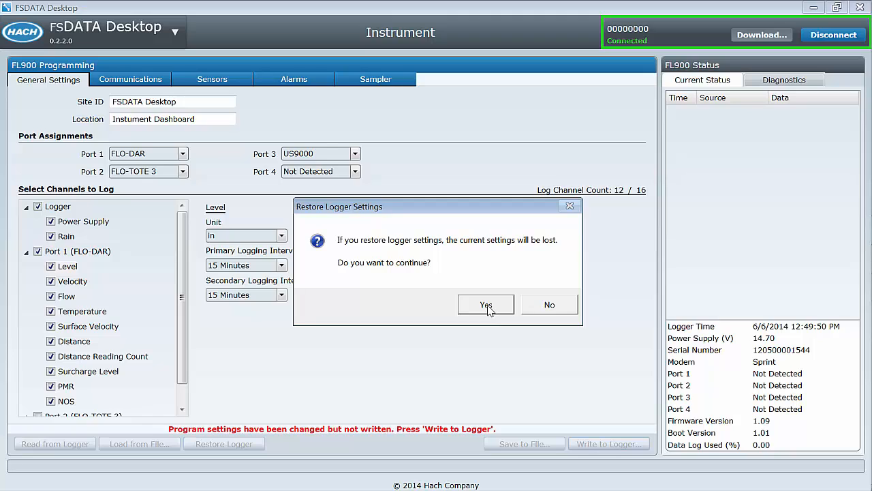
click(486, 305)
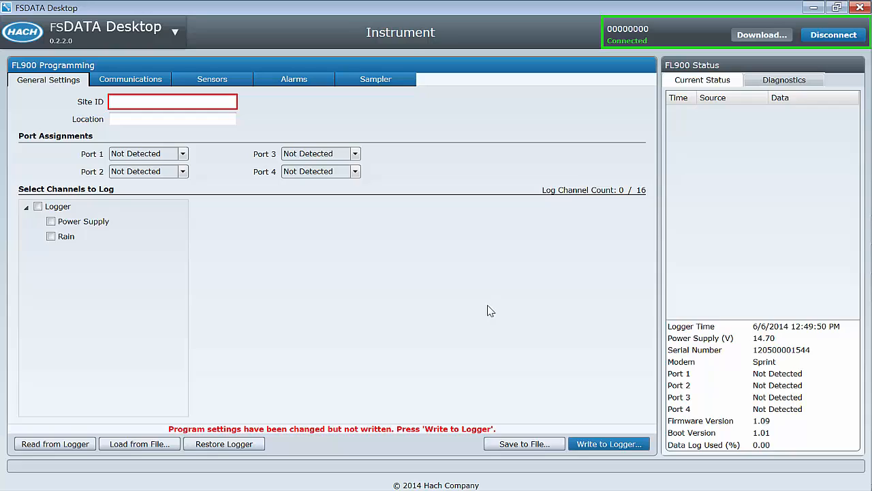
click(762, 35)
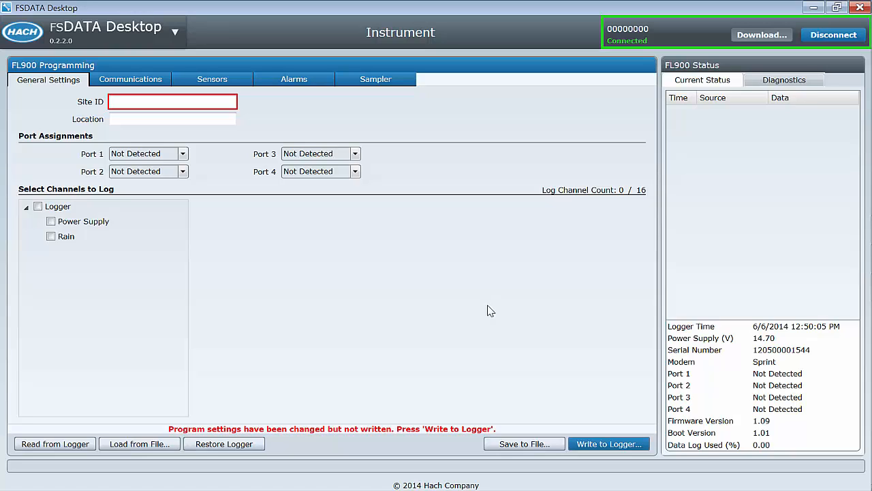
click(176, 32)
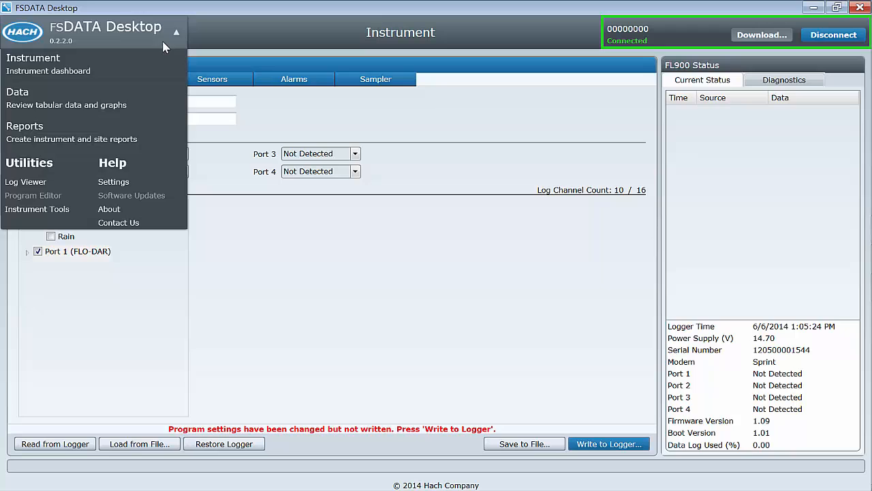
click(38, 209)
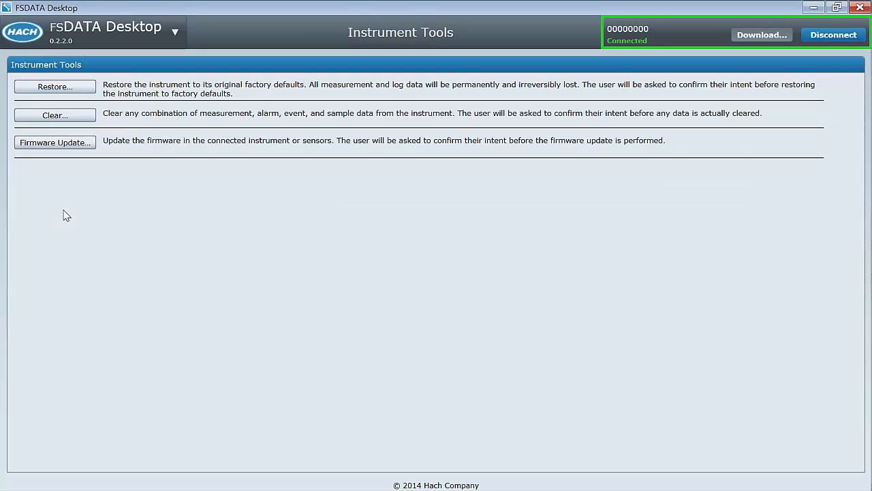
click(55, 86)
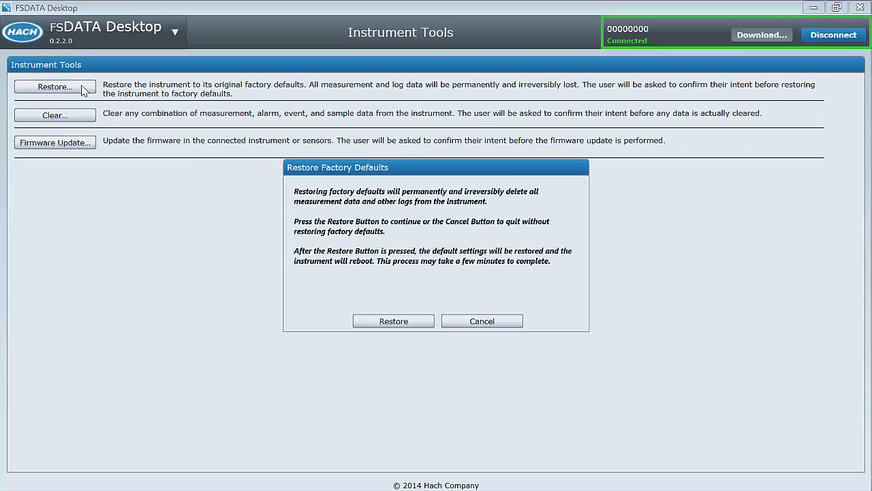
click(54, 114)
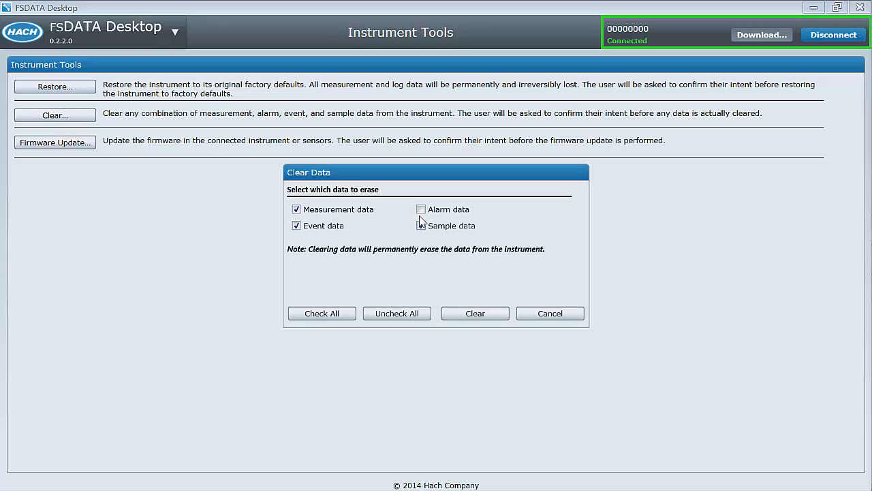
click(321, 313)
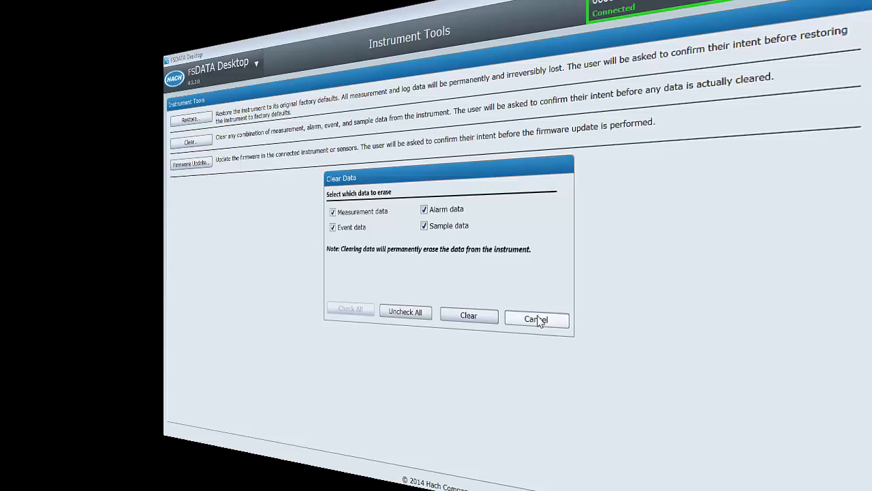
click(535, 319)
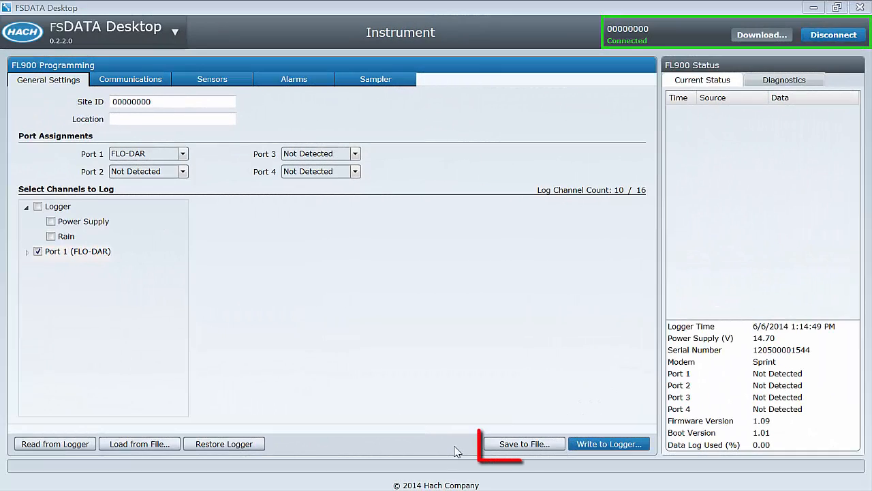
Save the program settings to a file named 'my really favorite template'
click(524, 444)
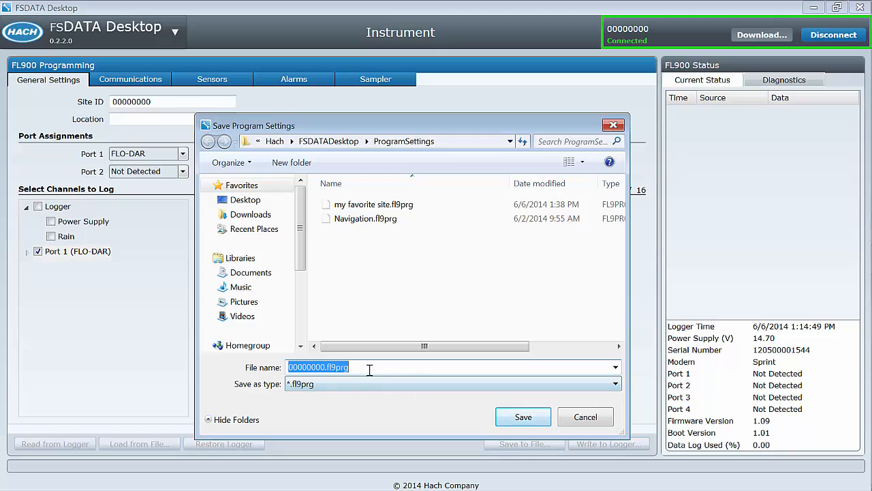
mouse_move(367, 367)
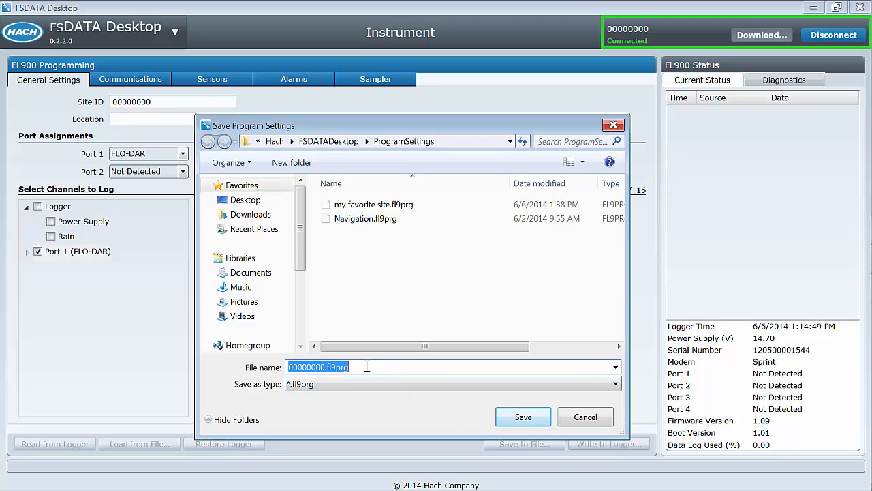
text(my)
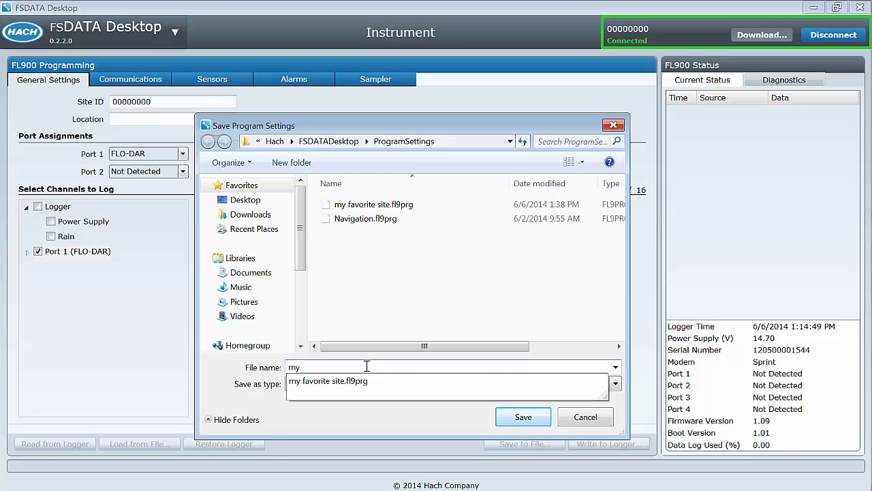
text(rea)
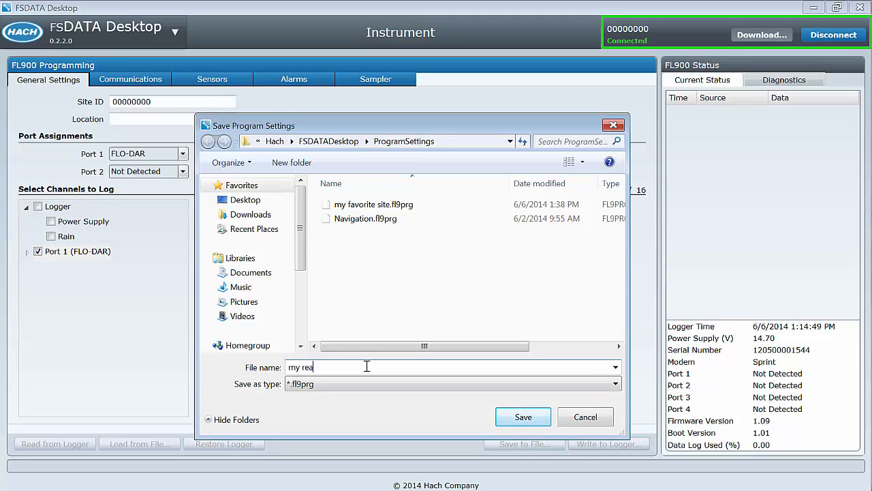
text(lly fa)
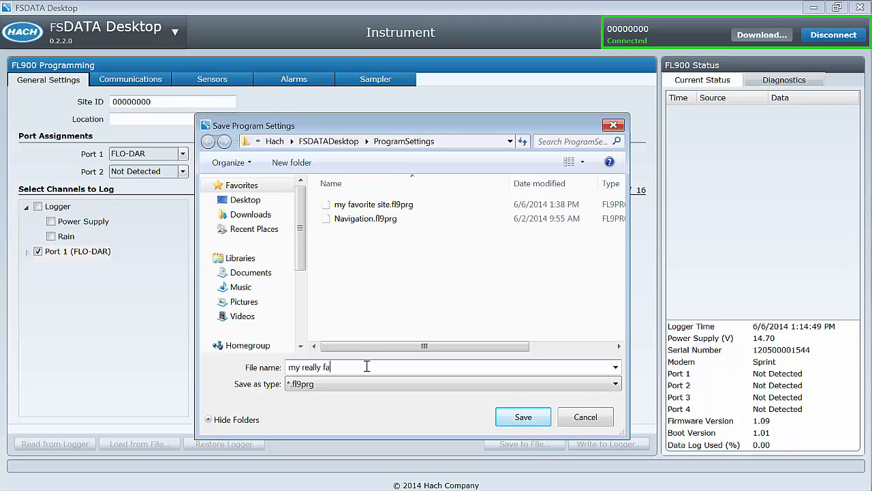
text(vorite te)
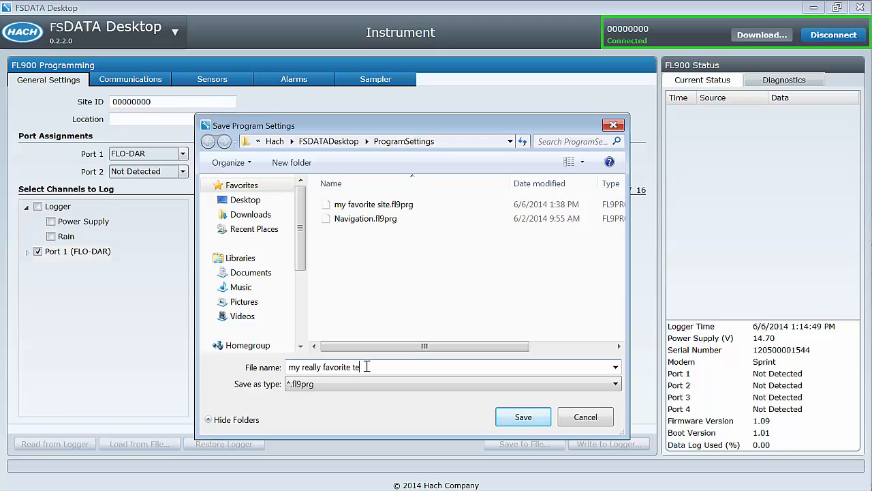
text(mplate)
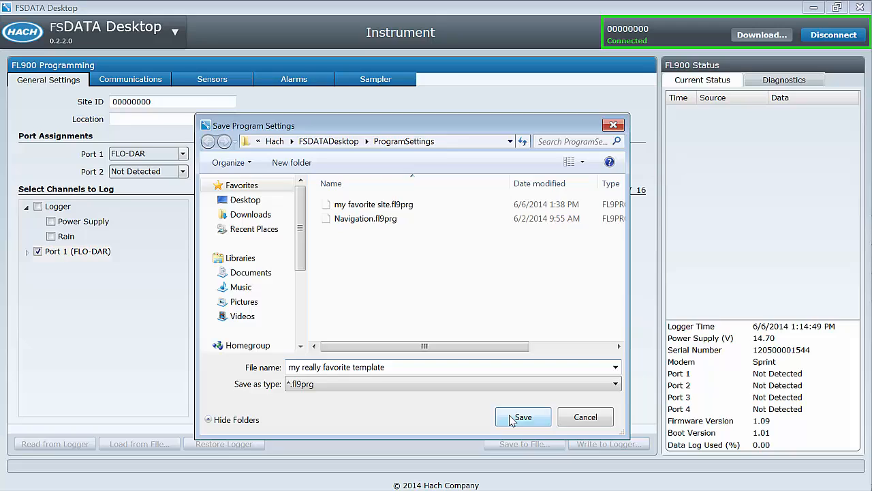
click(523, 417)
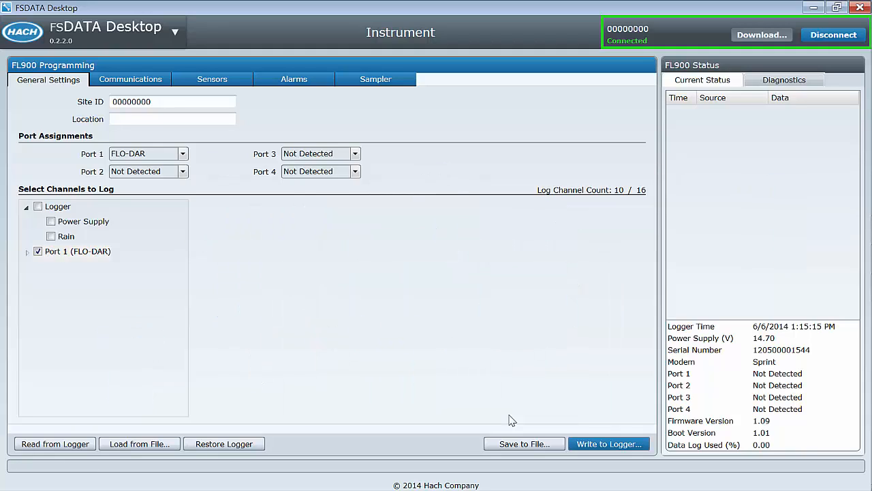
Write the program to the FL900, accepting the delete-data warning
click(77, 251)
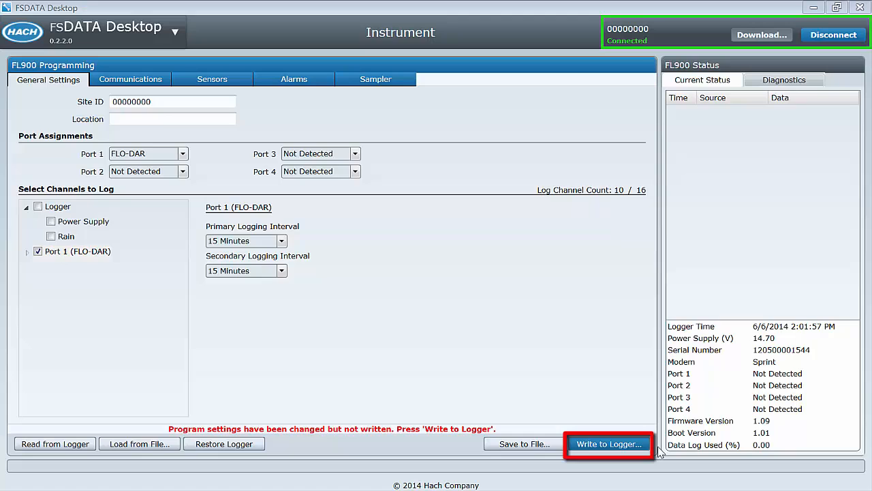
mouse_move(608, 444)
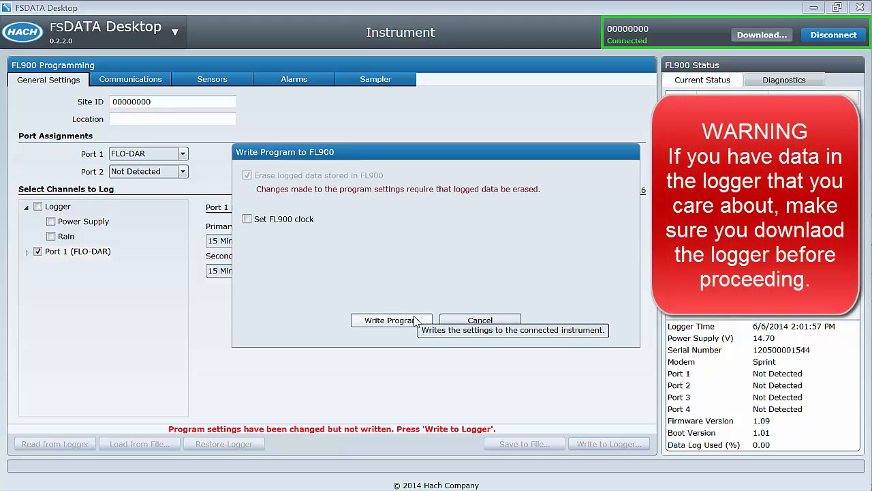
click(388, 320)
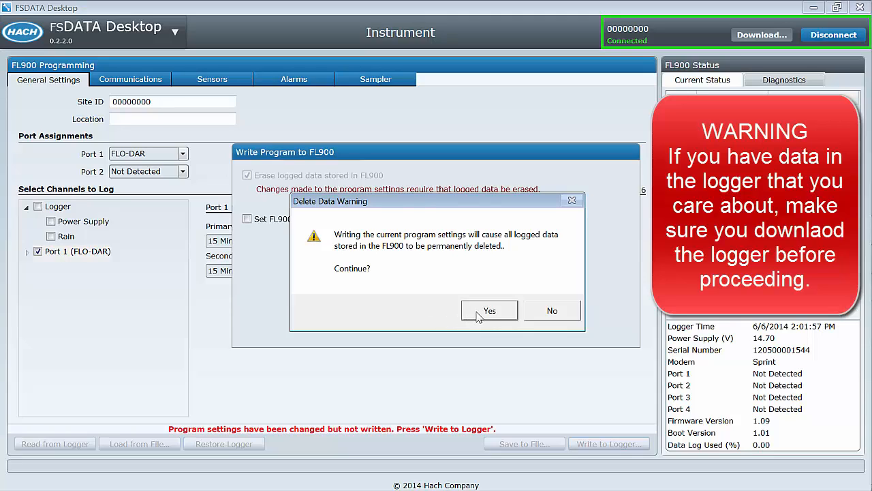
click(490, 310)
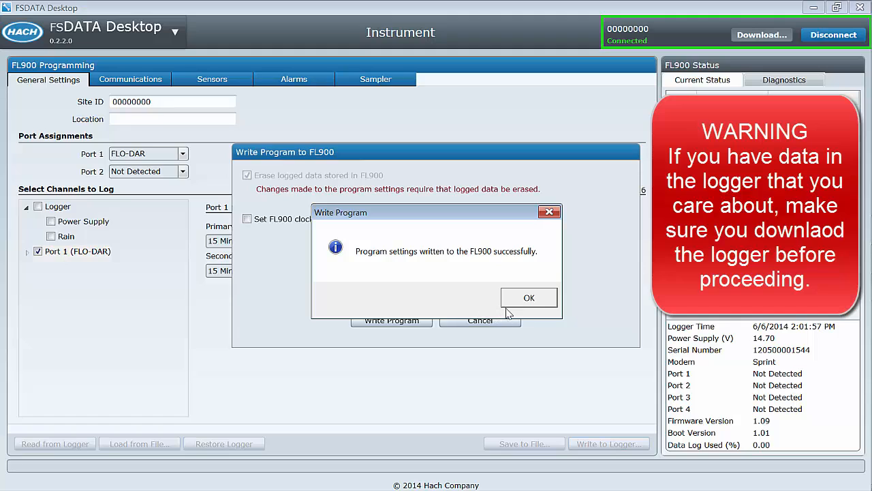
click(529, 298)
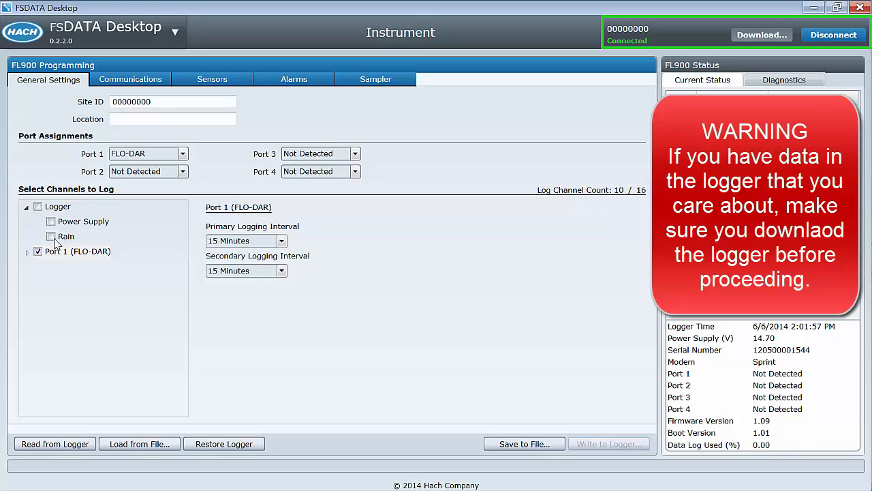
Re-tick Port 1 logging, review Communications, Sensors and Sampler tabs, then write to logger
click(39, 251)
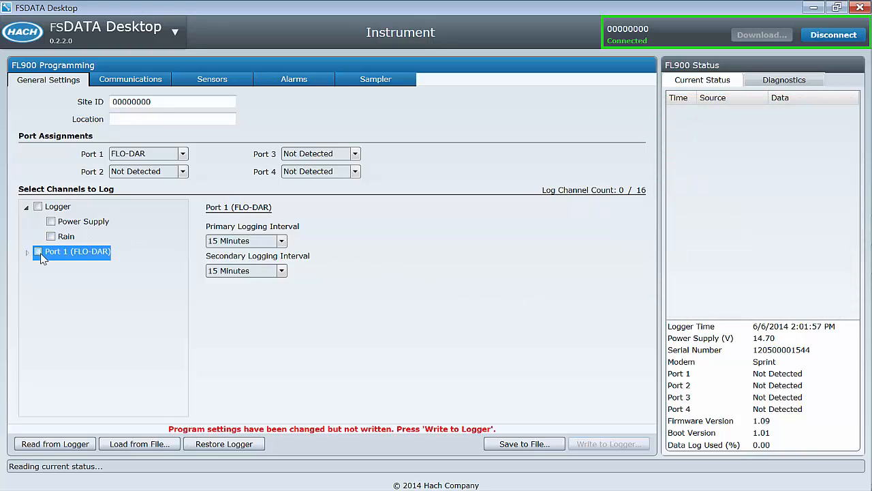
click(39, 252)
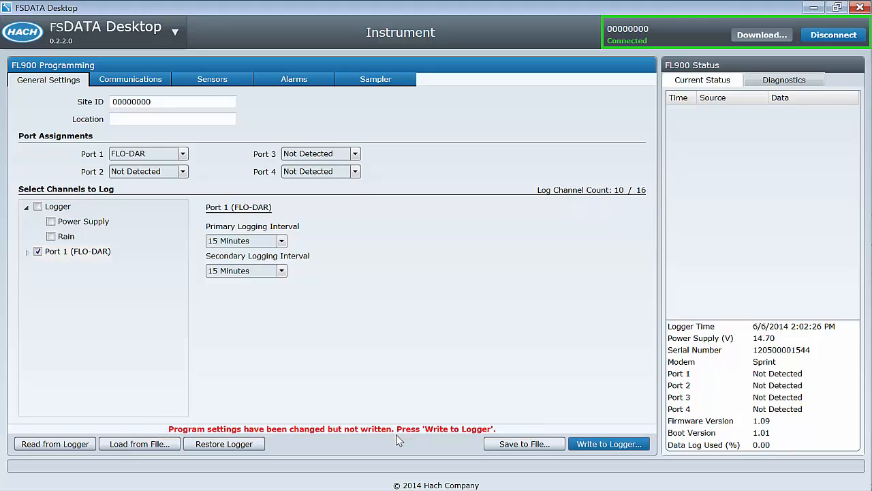
click(129, 79)
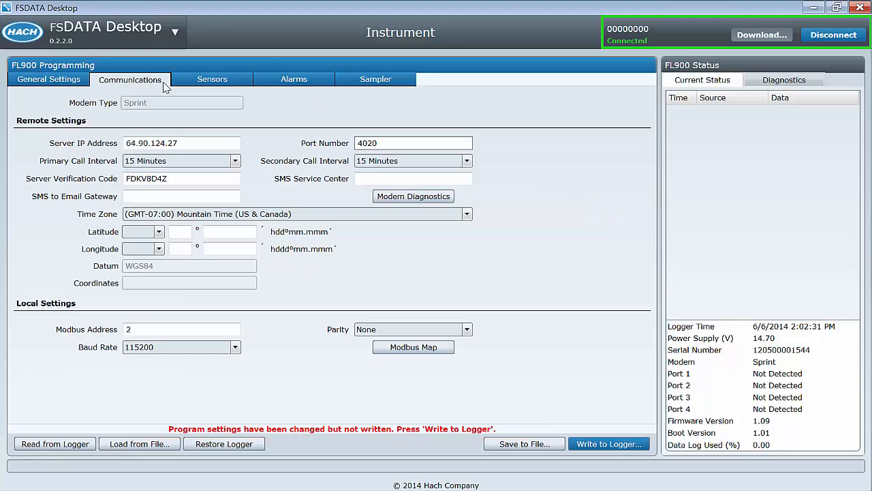
click(212, 80)
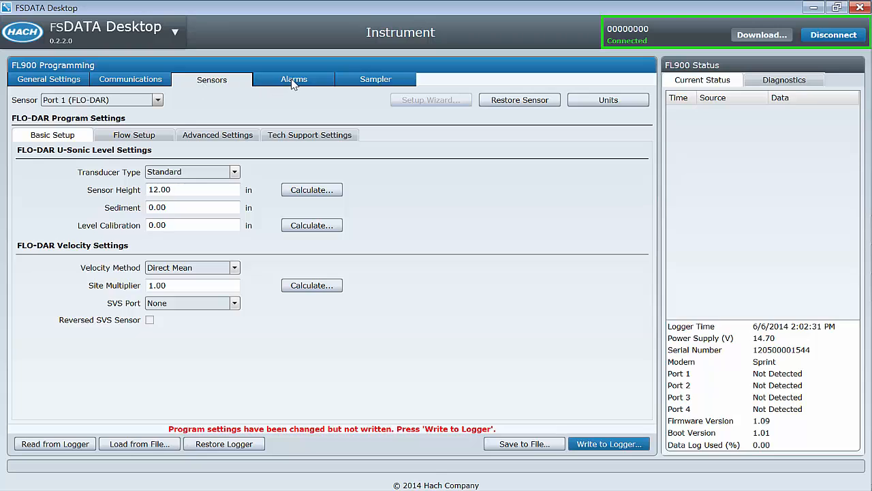
click(375, 80)
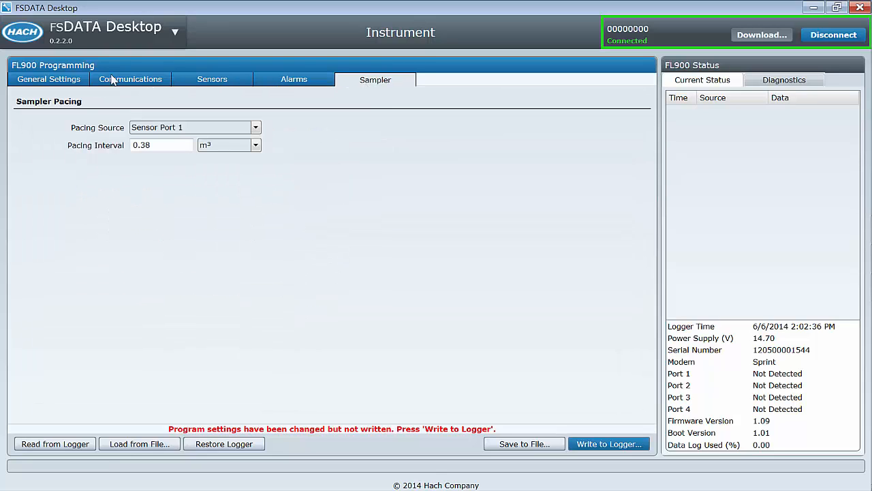
click(48, 79)
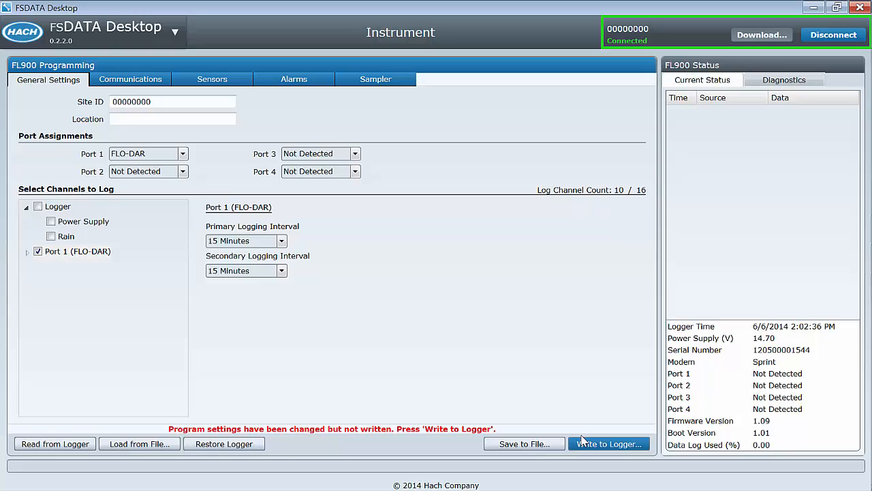
mouse_move(609, 444)
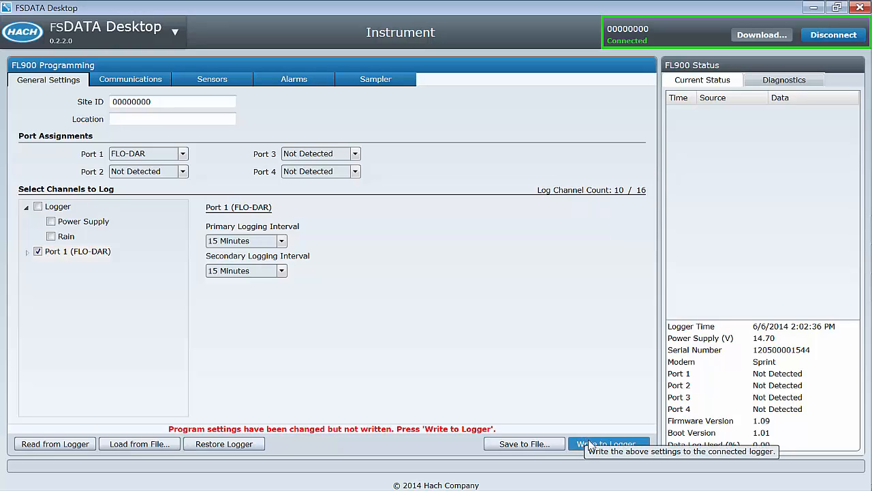
click(606, 443)
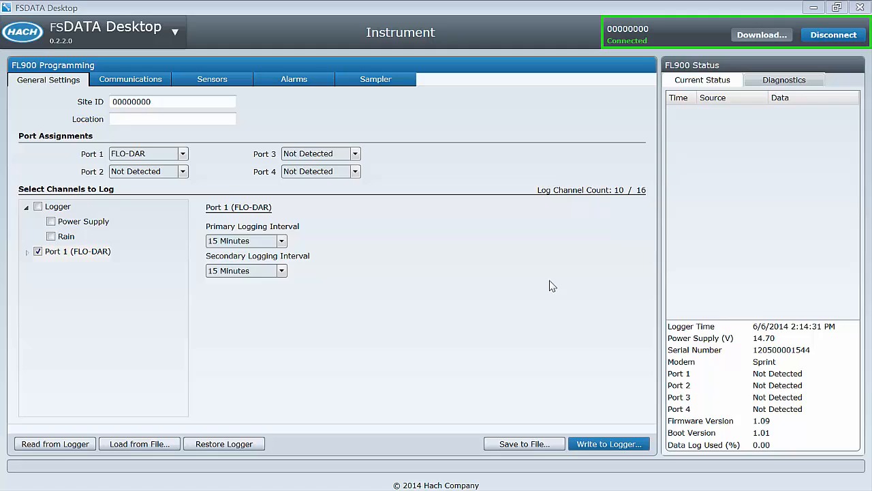
Enter site ID 'FSDATA Desktop' and location 'Instrument Dashboard'
click(761, 35)
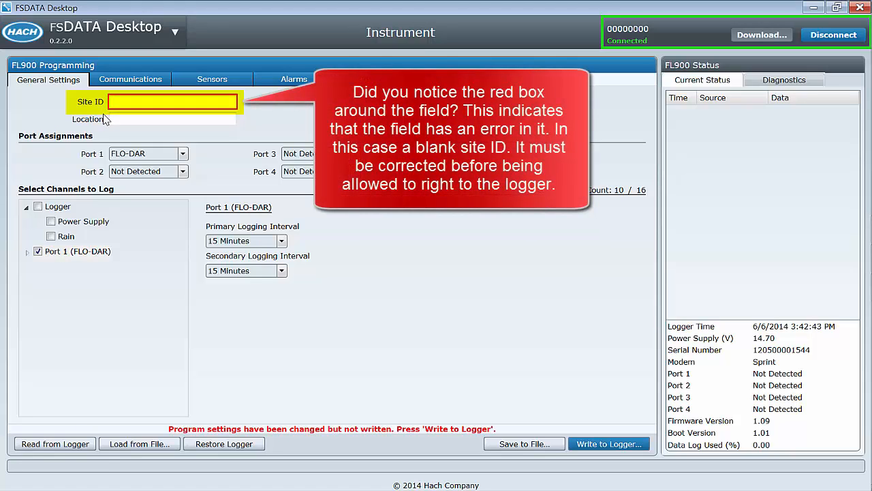
click(172, 101)
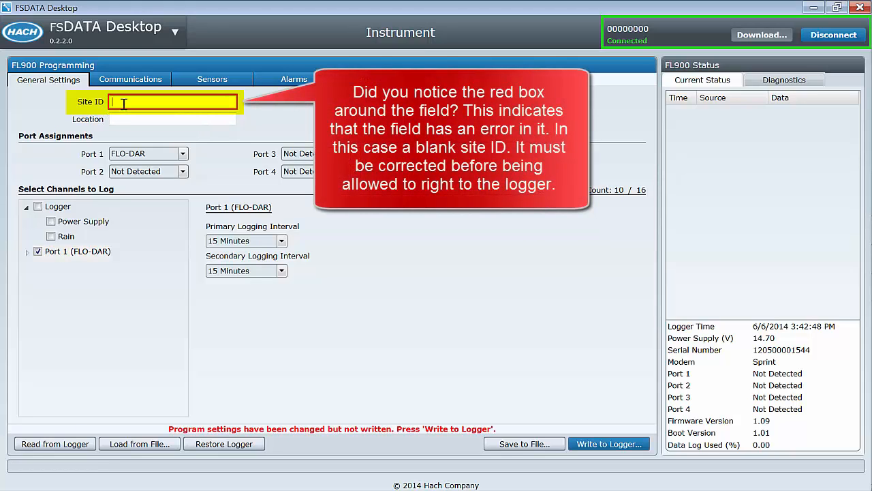
text(FSDATA Desktop)
click(172, 119)
text(Instrument)
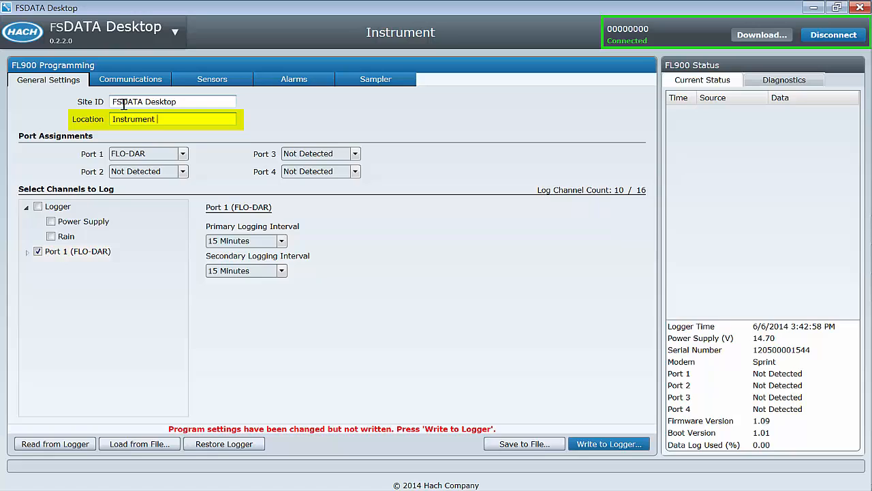
text(Dashboard)
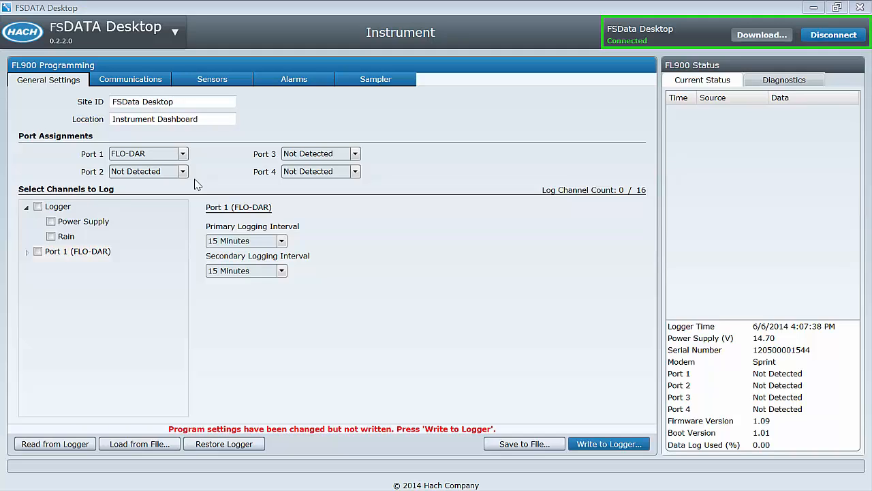
Review the Port 2 sensor type list and leave it set to Not Detected
click(182, 171)
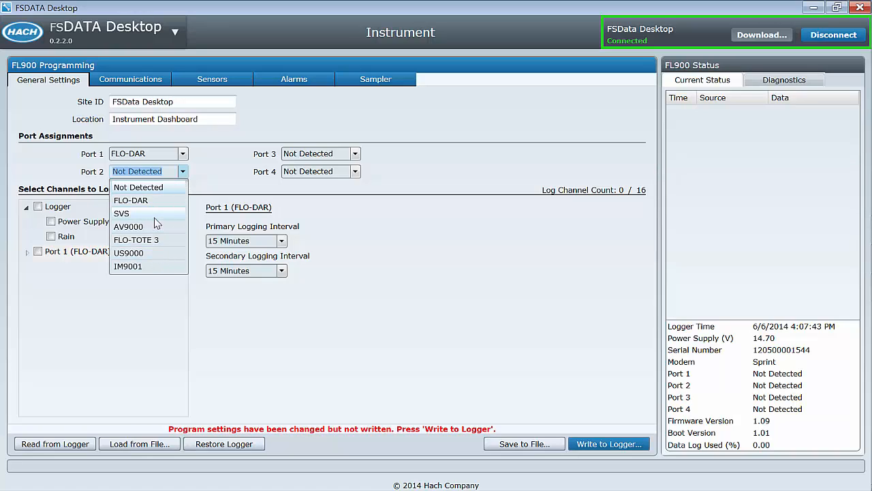
mouse_move(155, 191)
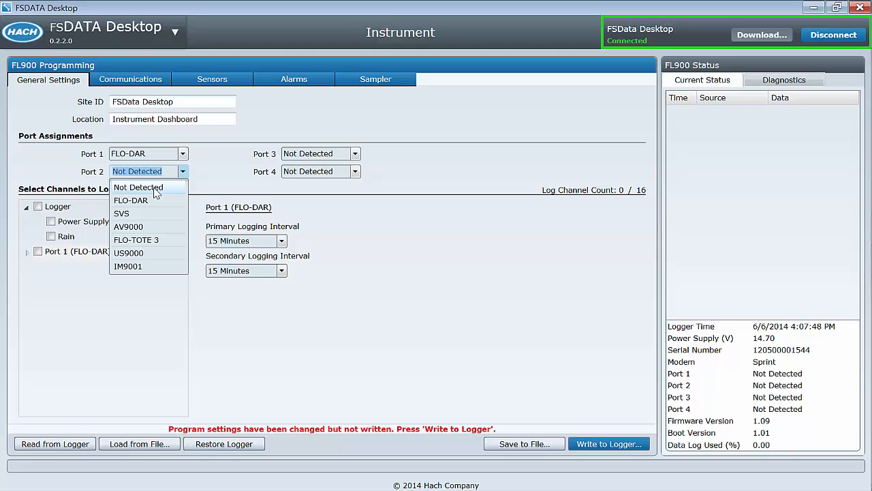
click(138, 186)
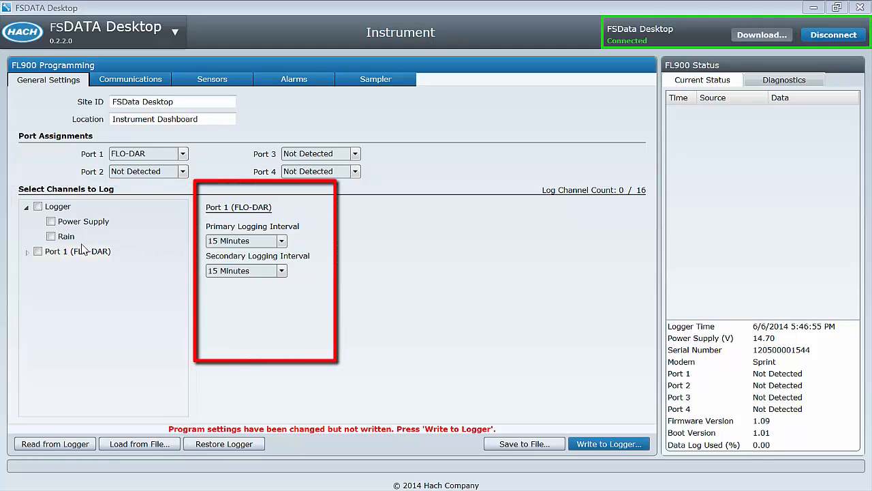
Mark the Power Supply, Level and Velocity channels for logging
click(27, 251)
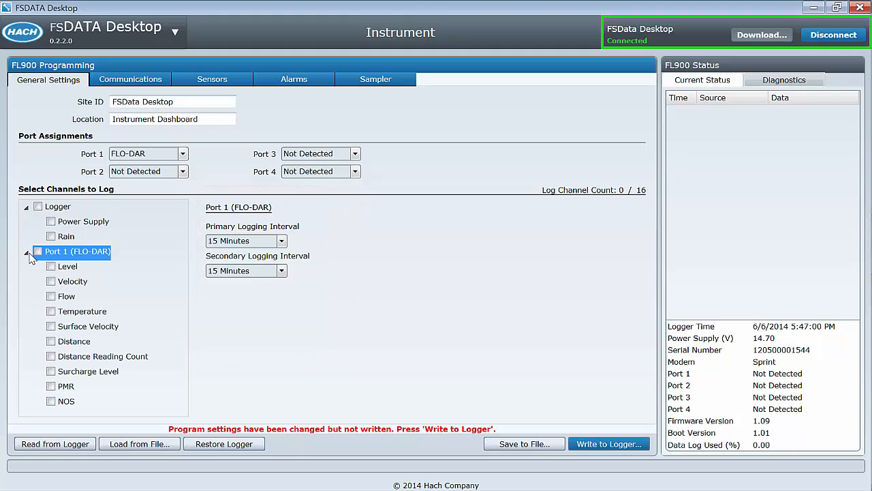
click(51, 221)
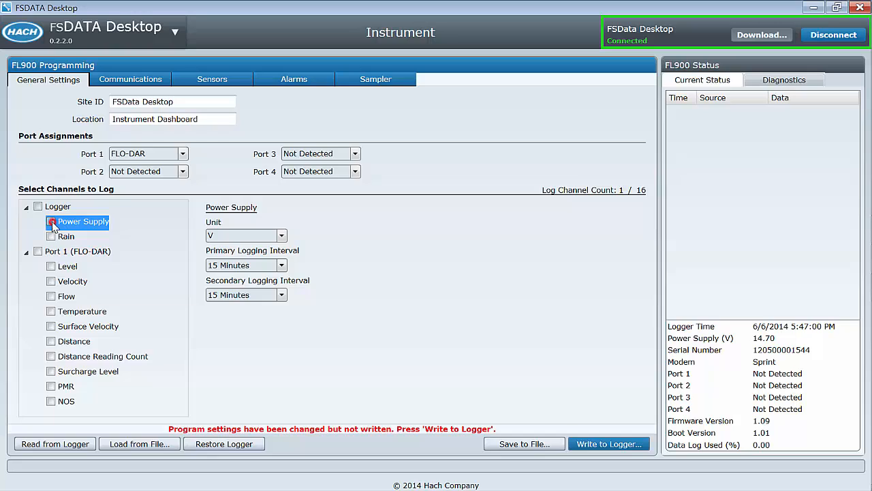
click(51, 221)
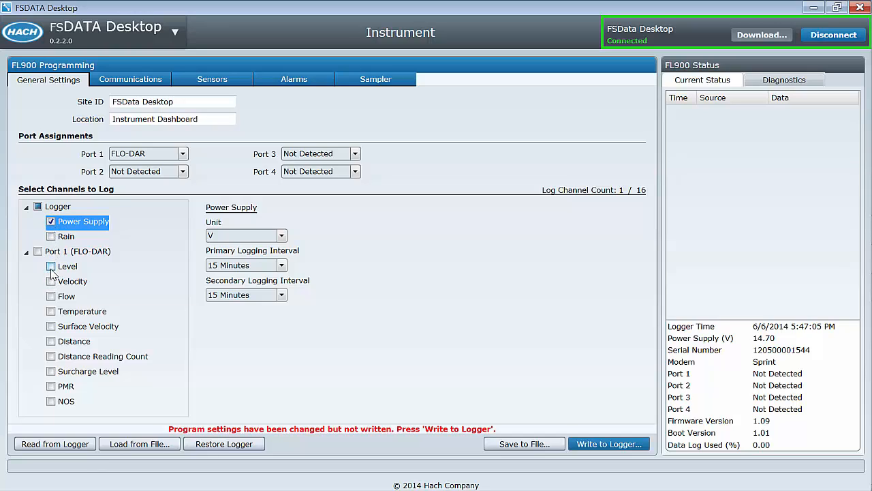
click(50, 266)
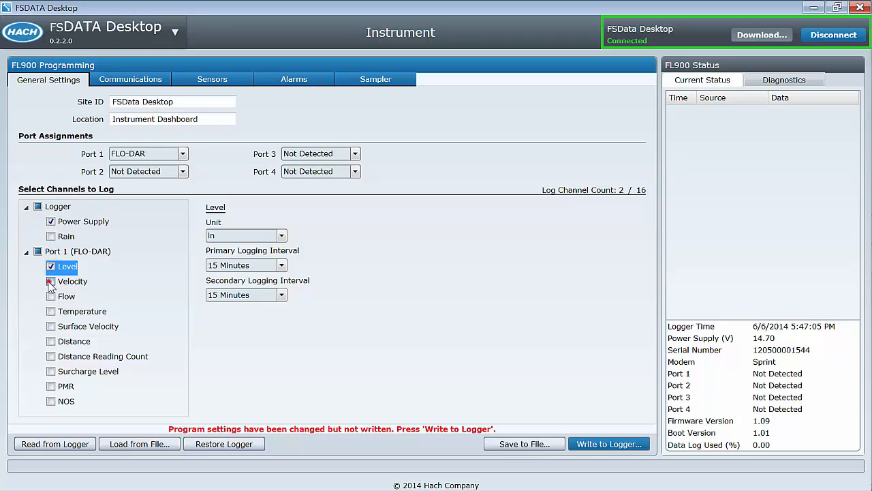
click(50, 296)
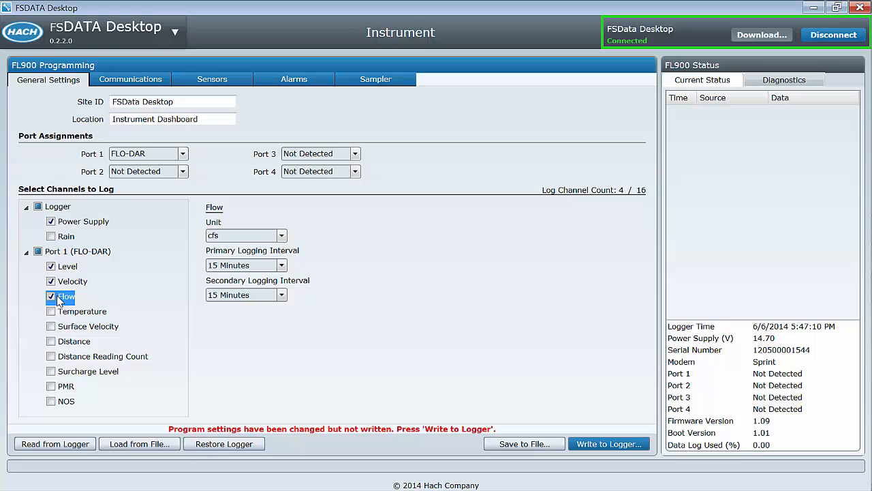
mouse_move(282, 265)
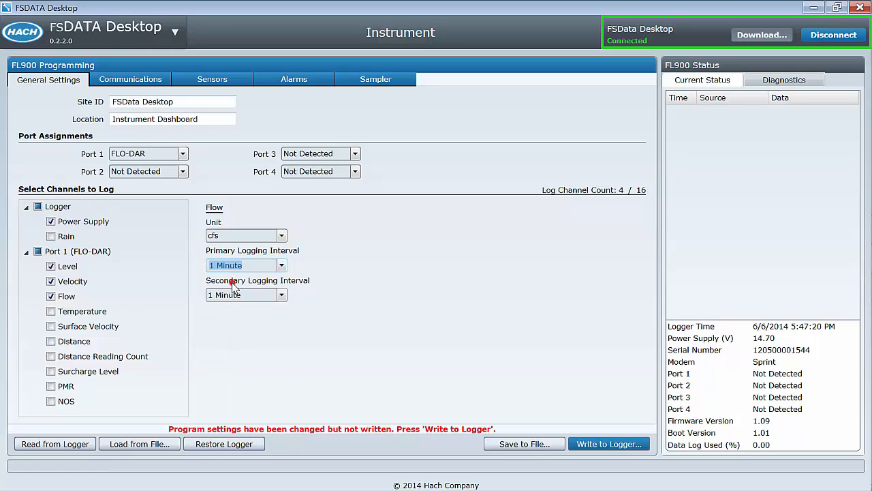
Set Power Supply logging to 1 Hour and FLO-DAR port intervals to 1 Minute
click(83, 221)
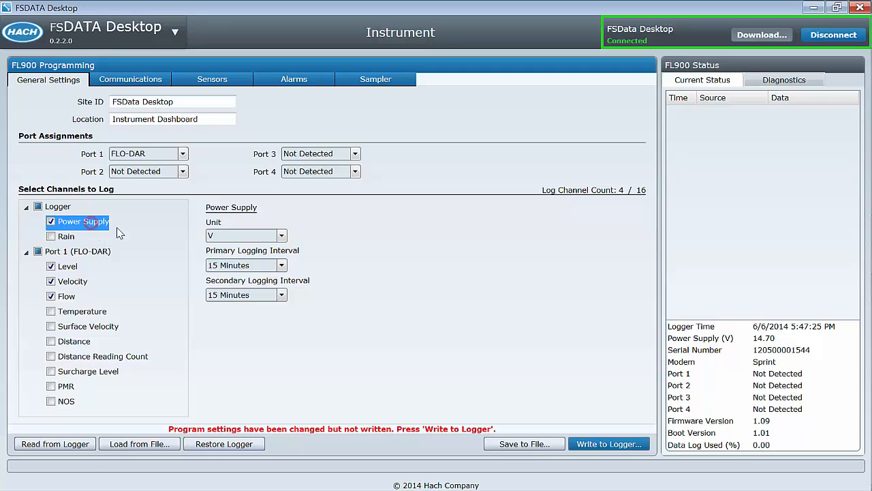
click(281, 265)
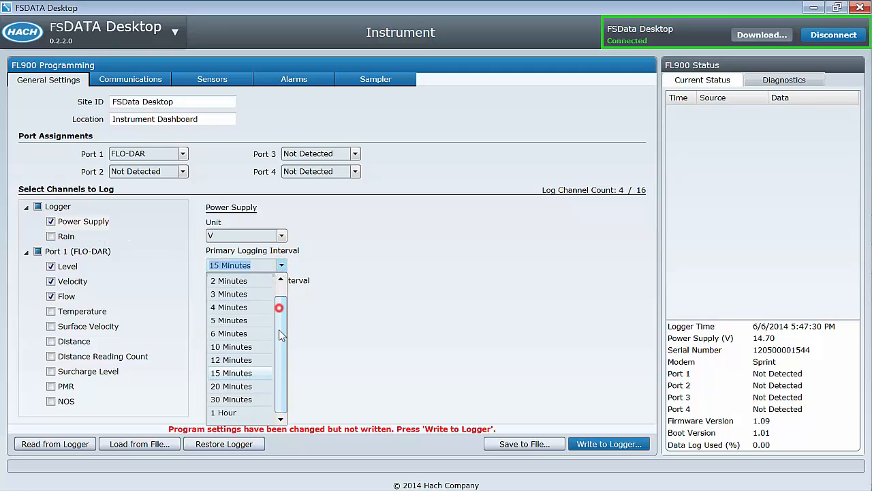
click(224, 412)
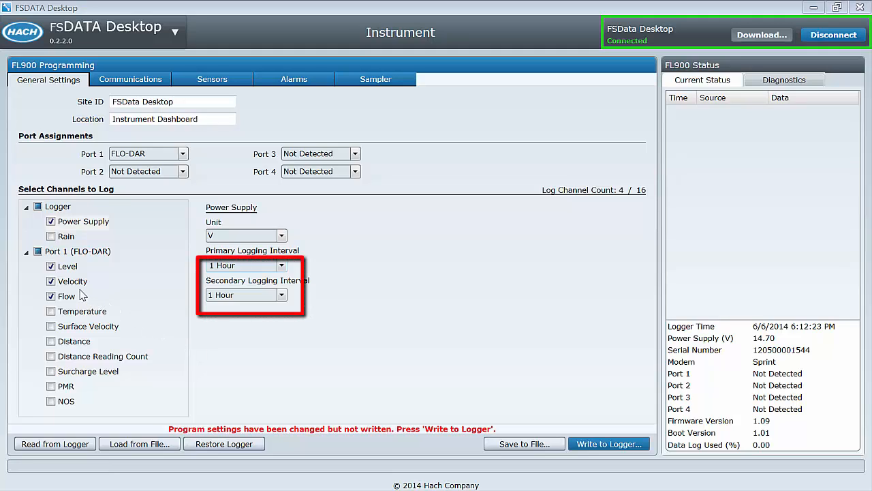
click(77, 251)
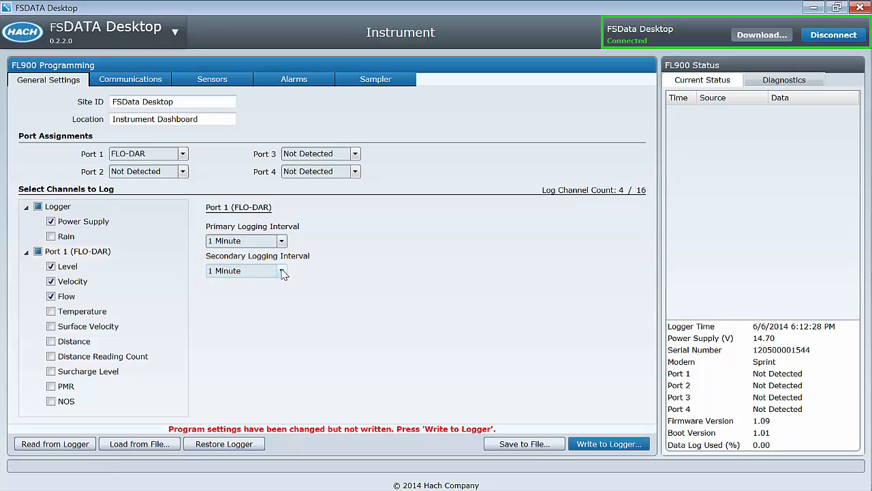
click(280, 271)
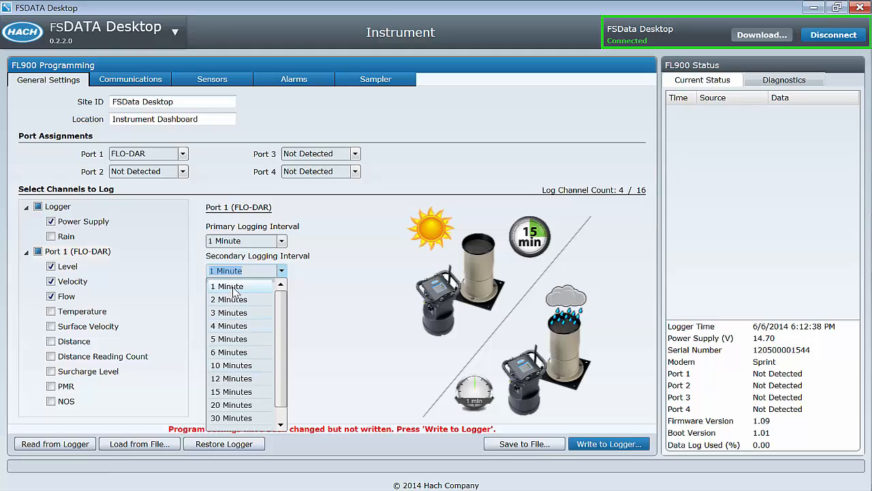
click(226, 286)
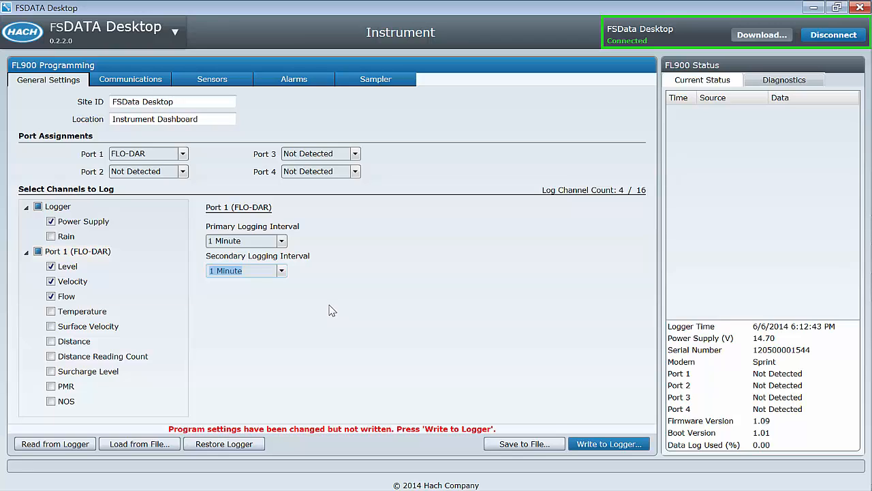
click(82, 310)
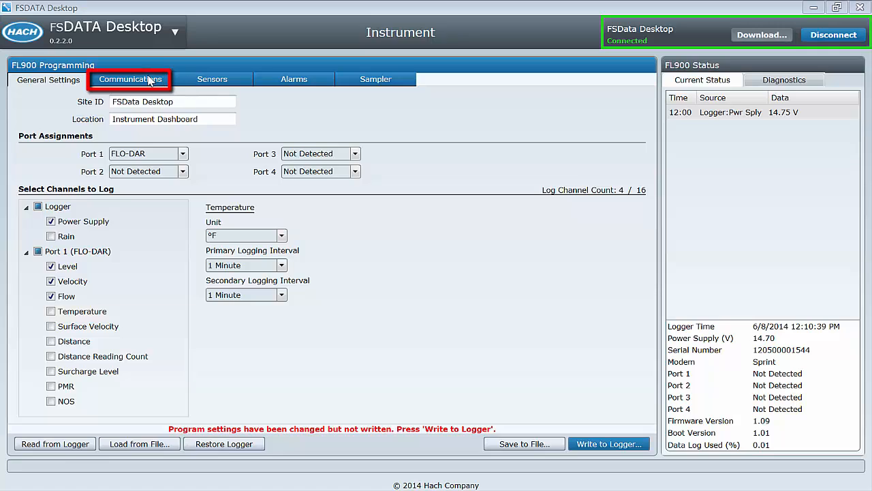
Review the server verification code and keep the primary call interval at 15 Minutes
click(129, 79)
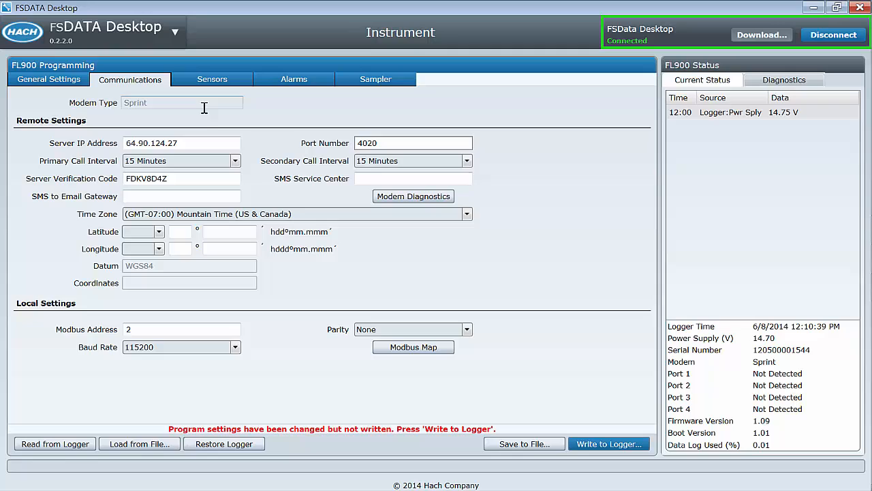
mouse_move(224, 177)
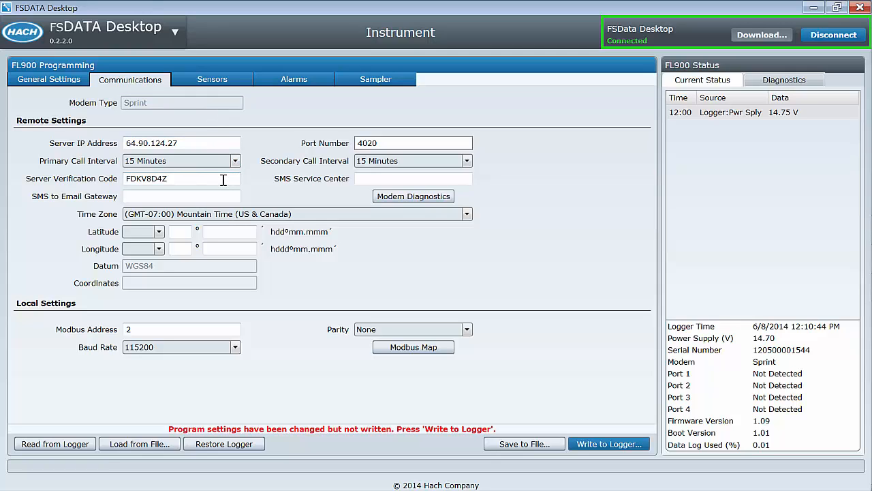
triple_click(182, 179)
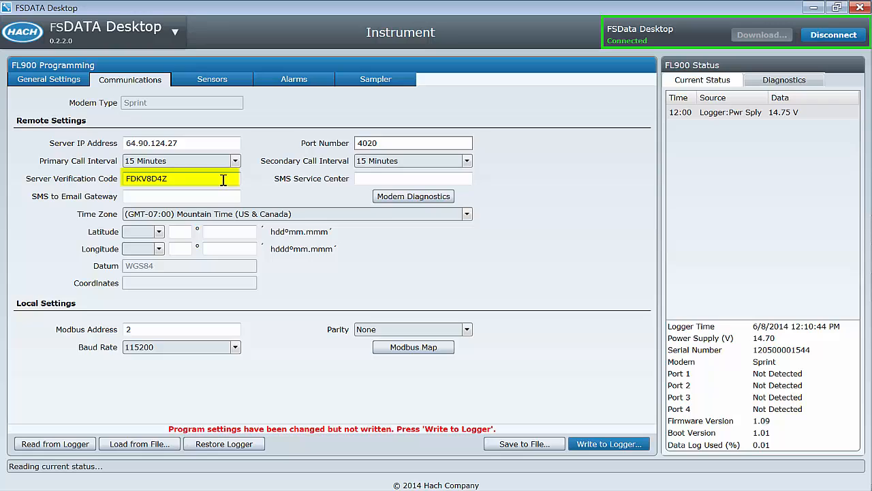
click(236, 160)
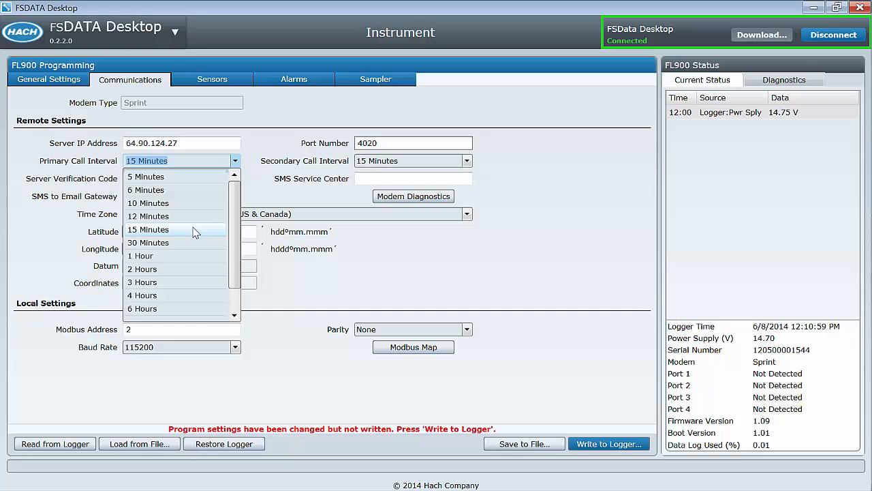
click(148, 229)
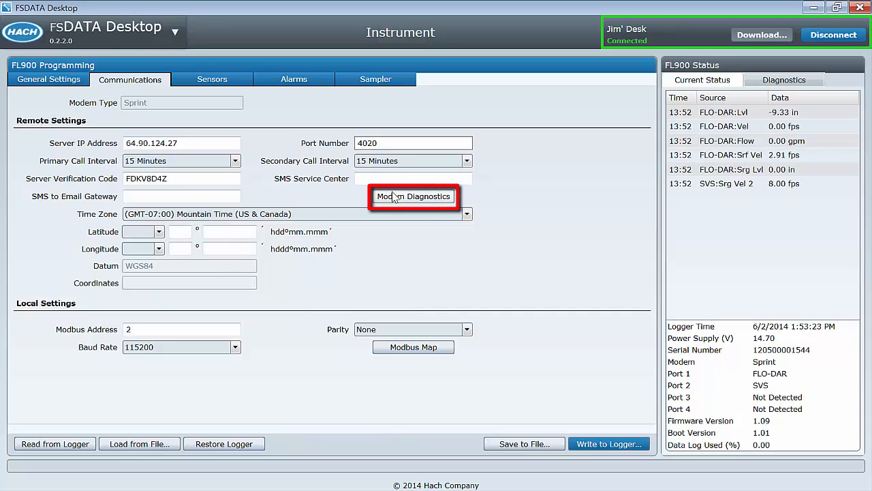
click(414, 196)
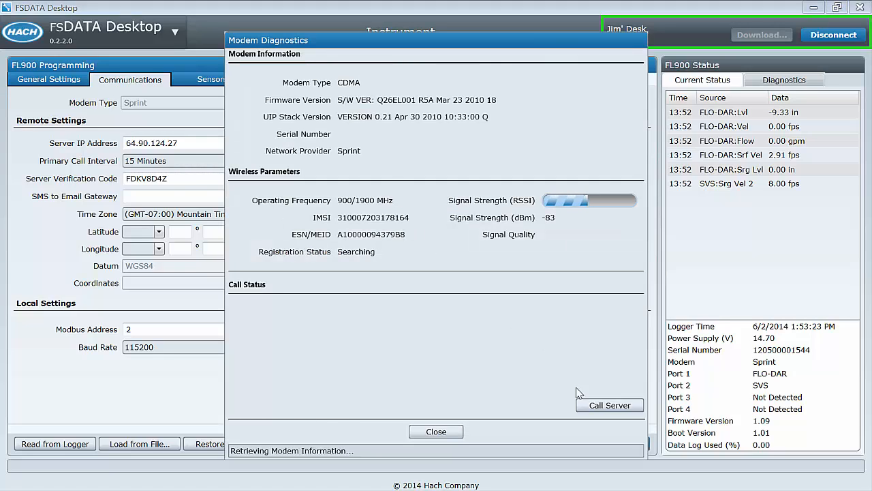
click(609, 405)
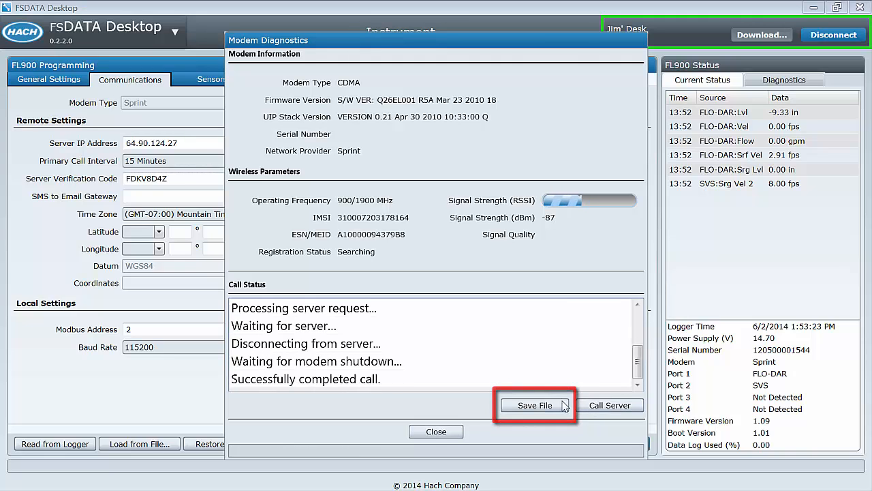
click(435, 432)
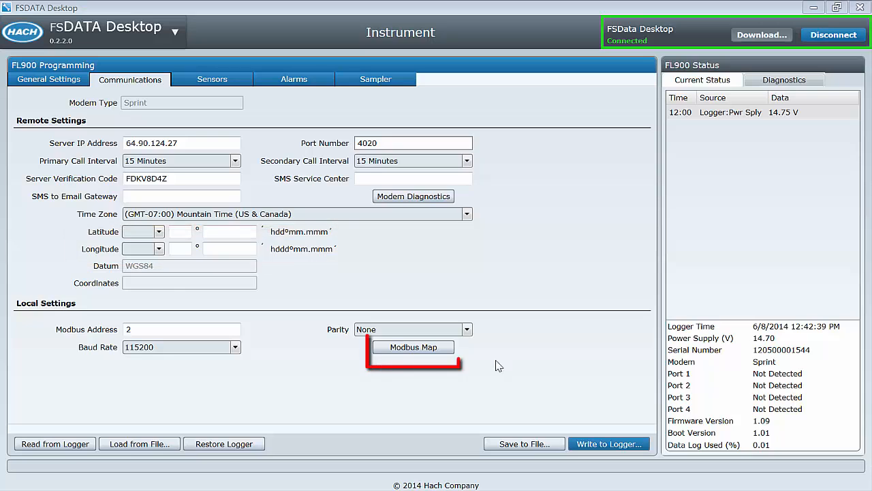
mouse_move(442, 352)
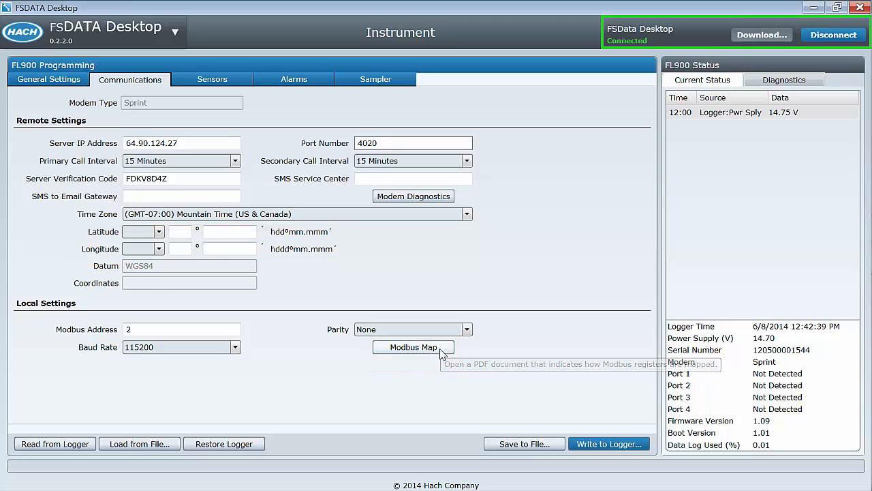
View the Modbus register map PDF report and close it
click(413, 347)
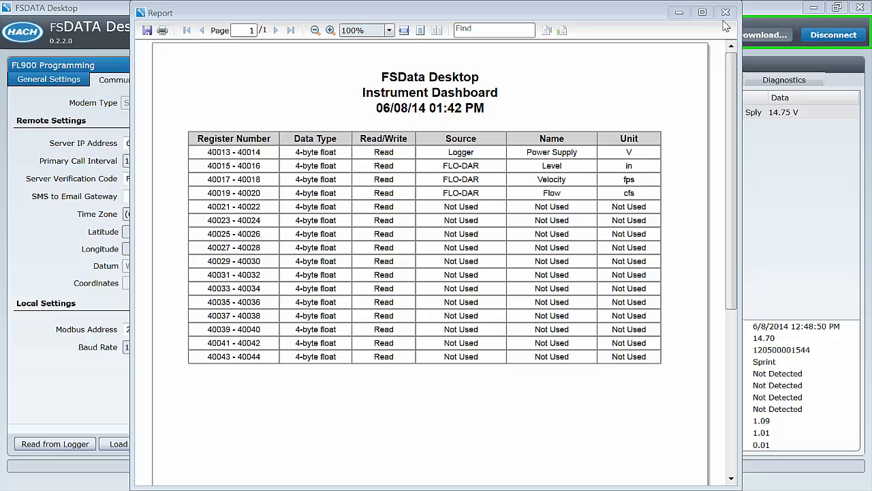
click(725, 12)
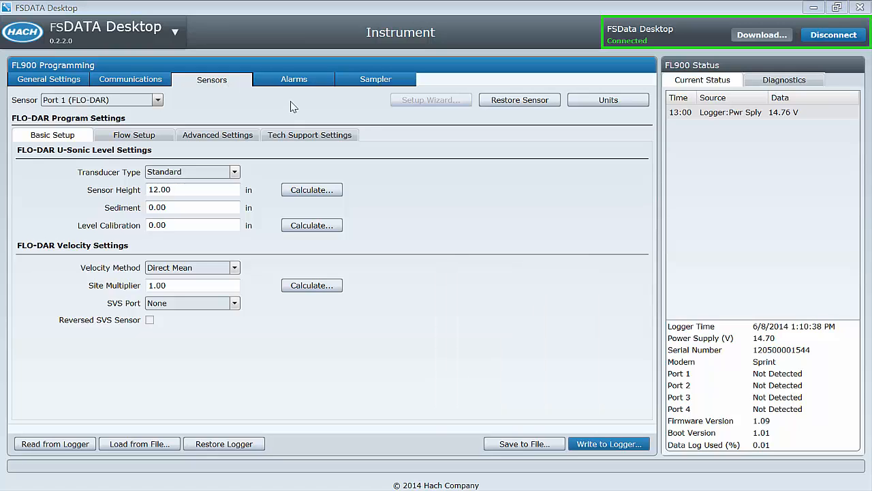
Show the channel alarms, including the Level Low/Low alarm at 2.00 in
click(294, 79)
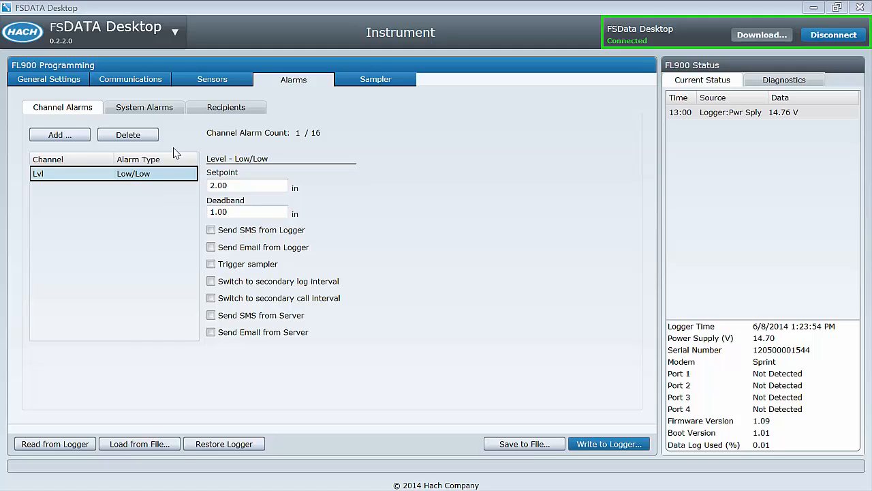
mouse_move(170, 151)
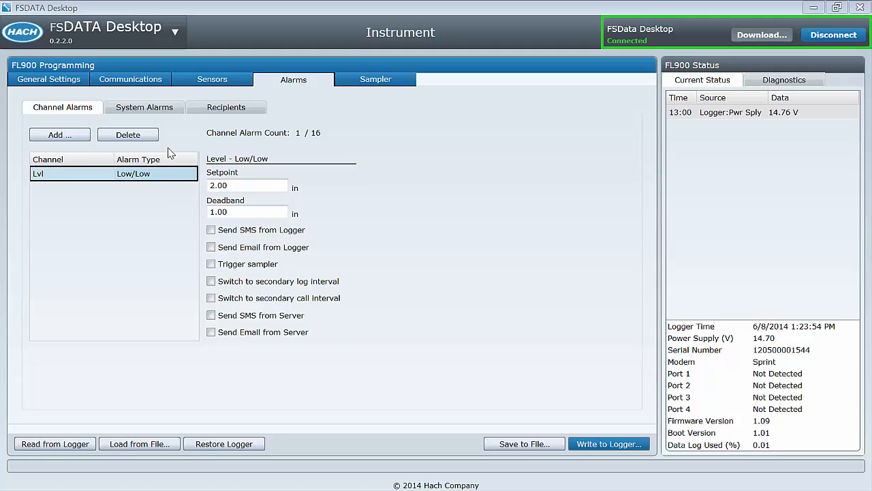
Add a High Flow alarm at 500.00 cfs, 0.50 cfs deadband, triggering the sampler
click(59, 134)
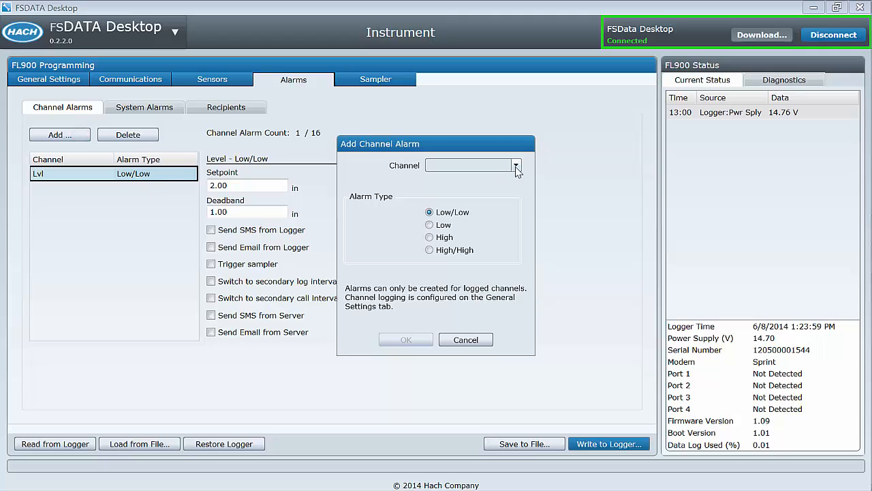
click(516, 165)
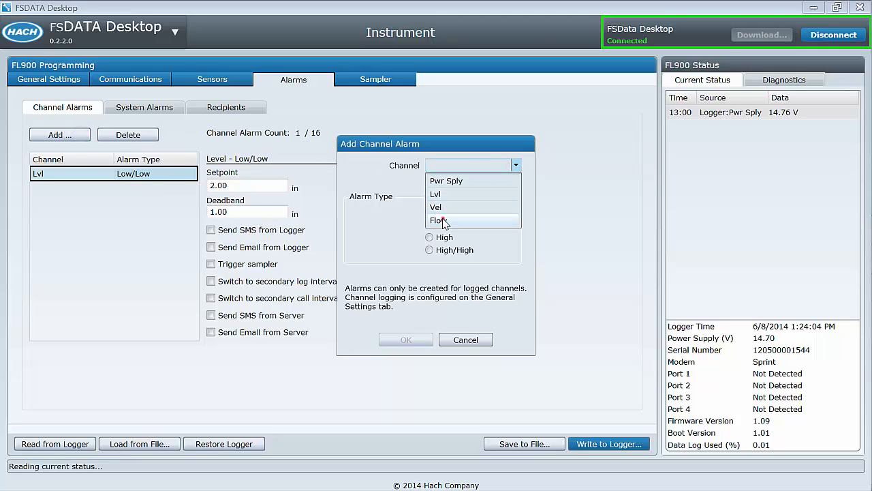
click(438, 219)
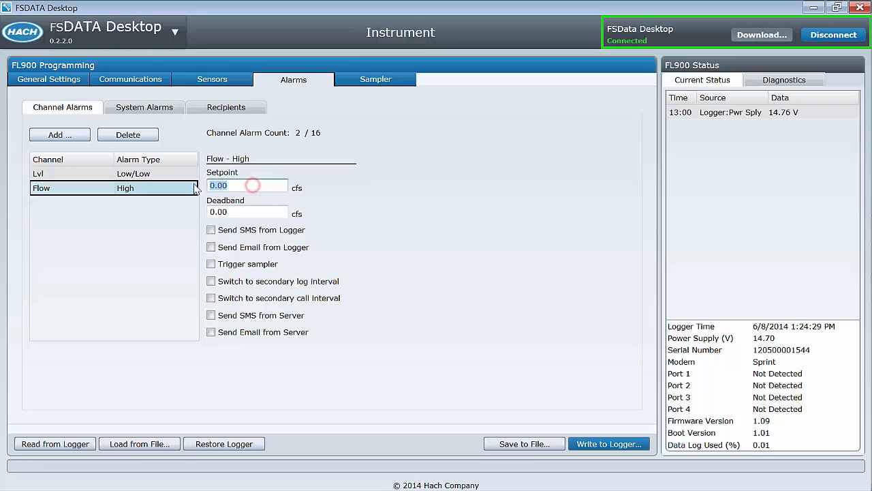
text(500.00)
click(247, 212)
text(.5)
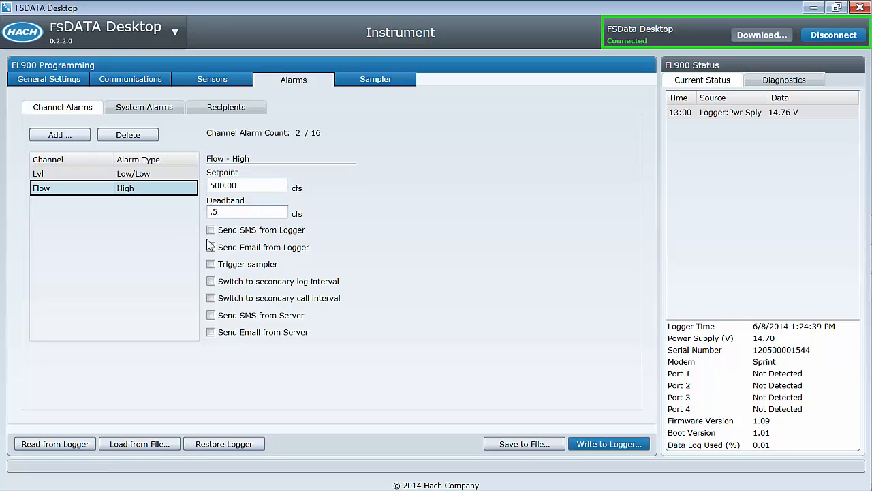
click(211, 264)
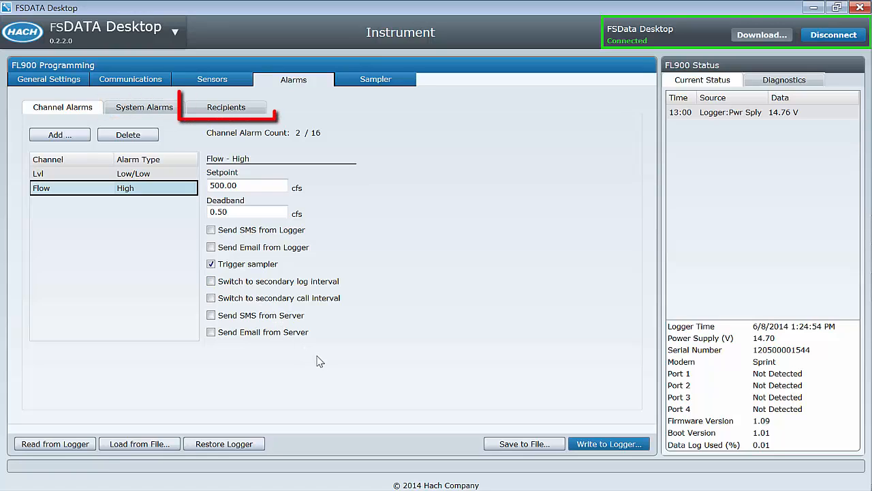
click(225, 107)
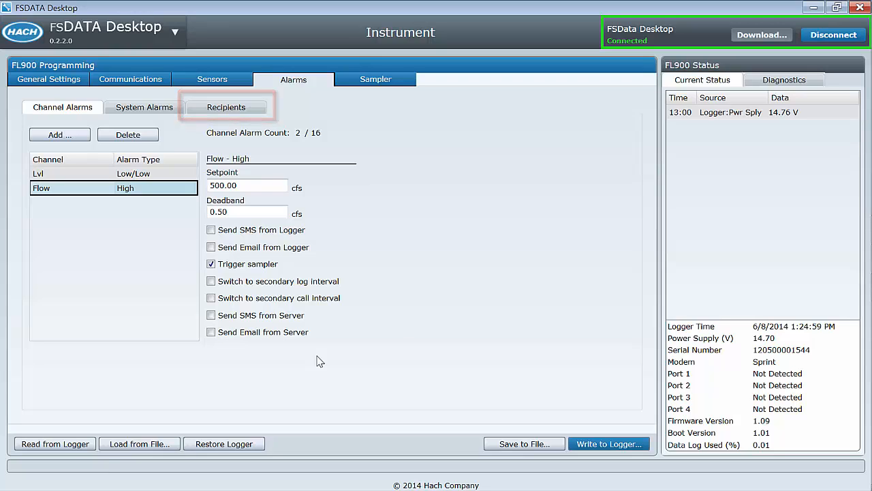
click(128, 135)
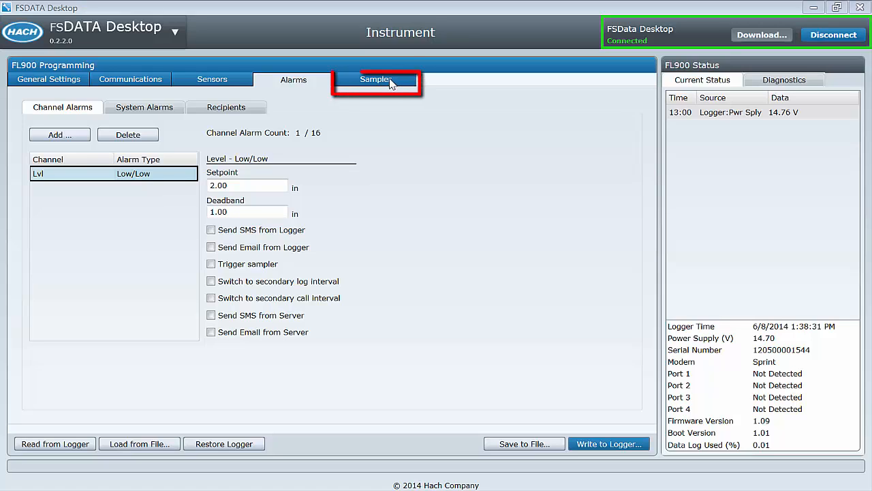
Keep Sensor Port 1 as the sampler pacing source, pacing every 0.38 m³
click(375, 79)
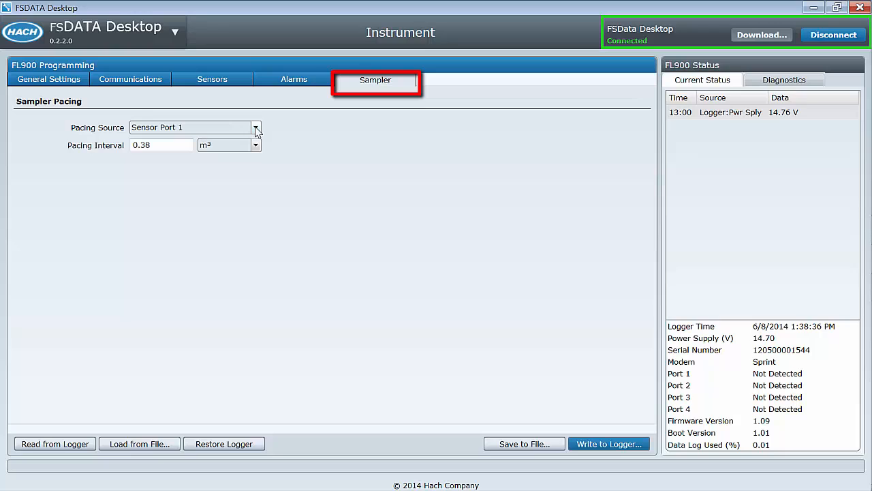
click(255, 127)
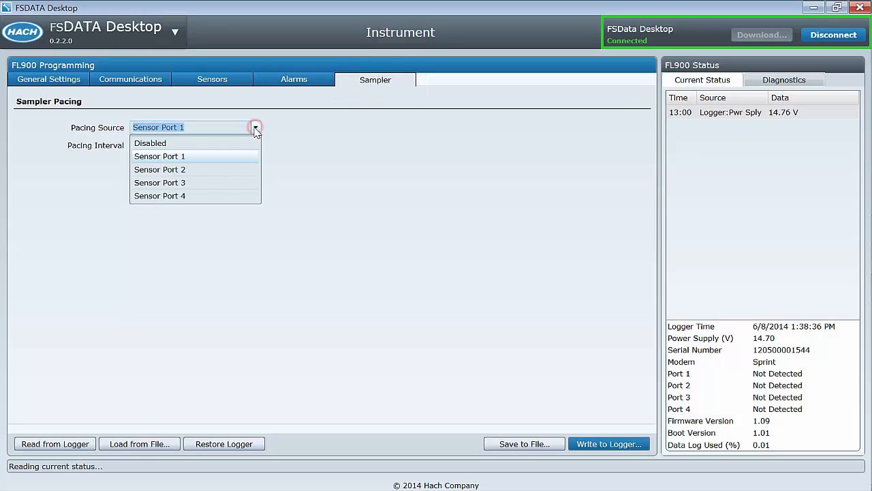
click(159, 156)
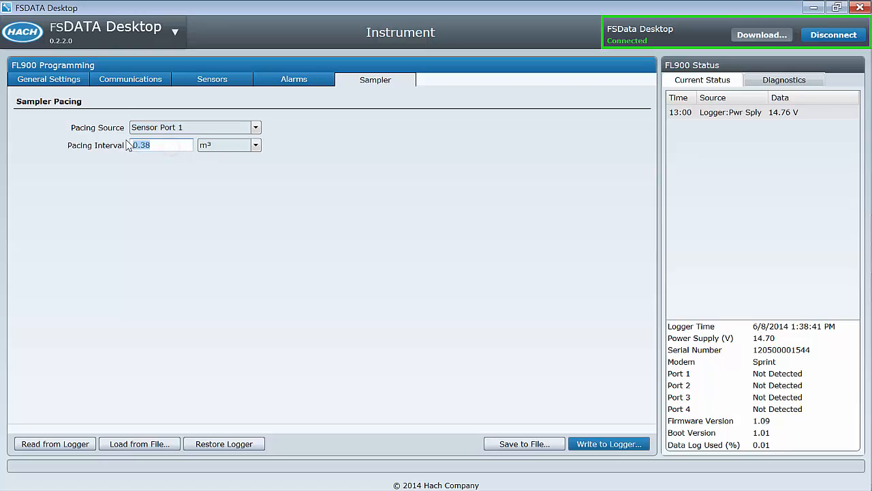
mouse_move(271, 211)
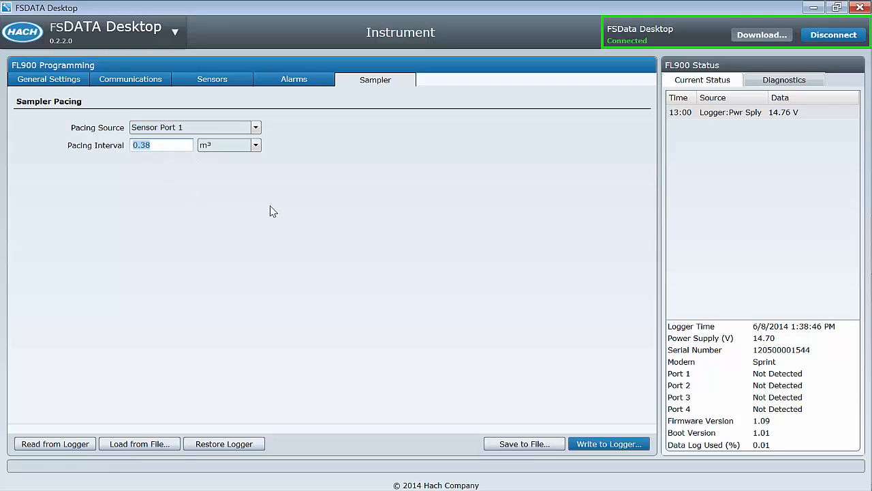